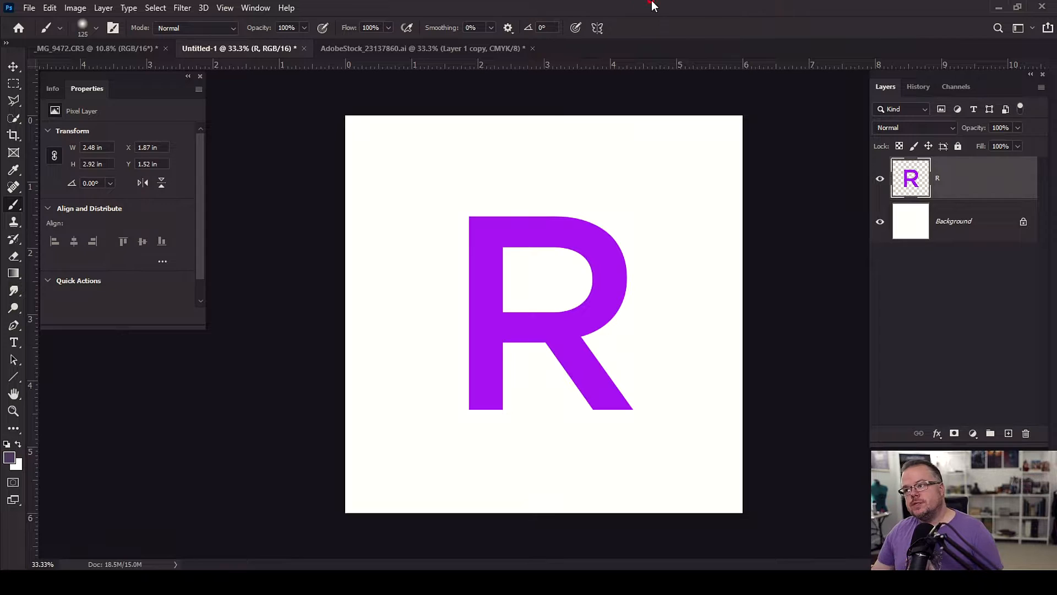
{"action": "mouse_move", "coordinate": [699, 78]}
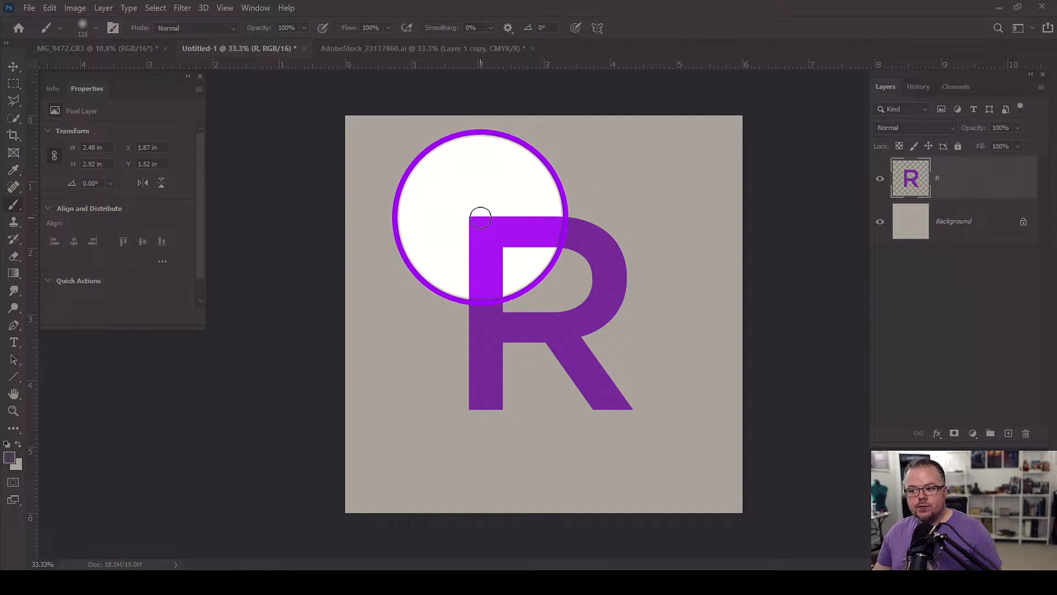
- Open Image > Adjustments > Replace Color and ready the eyedropper to sample the purple R
{"action": "left_click_drag", "start_coordinate": [482, 216], "coordinate": [634, 415]}
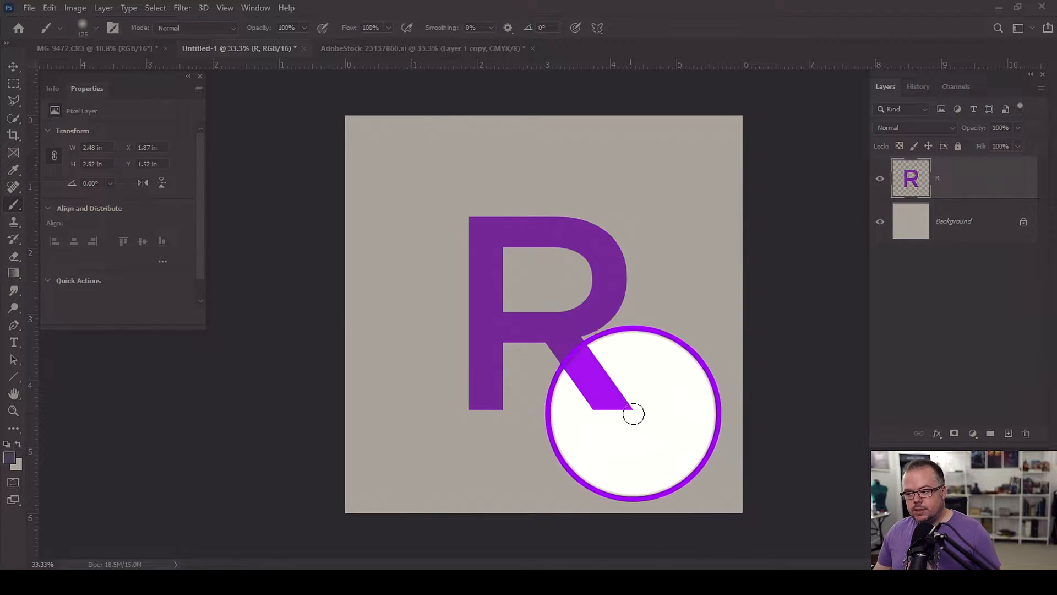
{"action": "left_click_drag", "start_coordinate": [633, 414], "coordinate": [485, 237]}
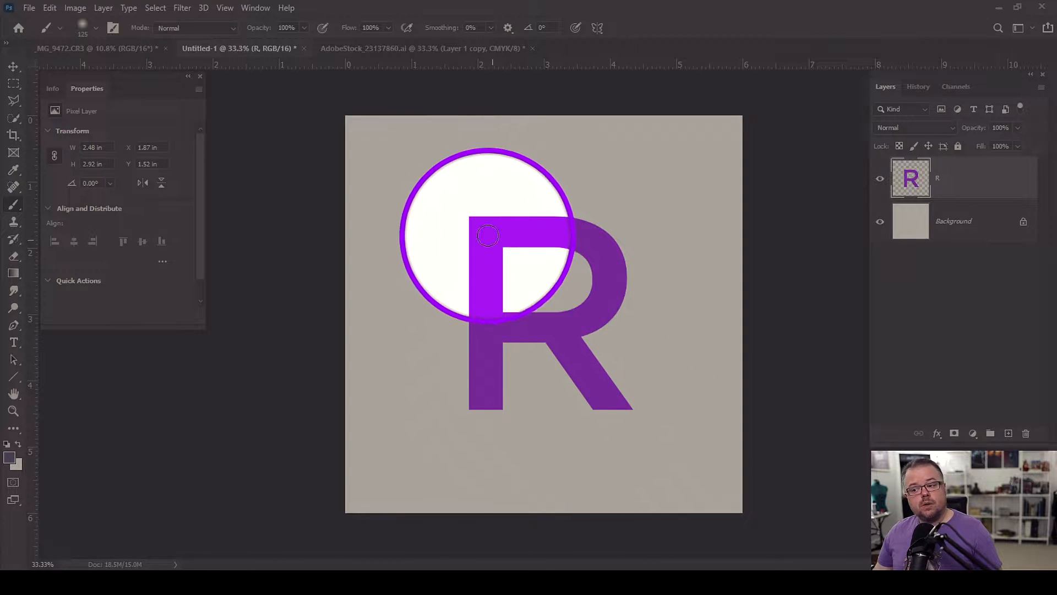
{"action": "left_click_drag", "start_coordinate": [487, 235], "coordinate": [540, 275]}
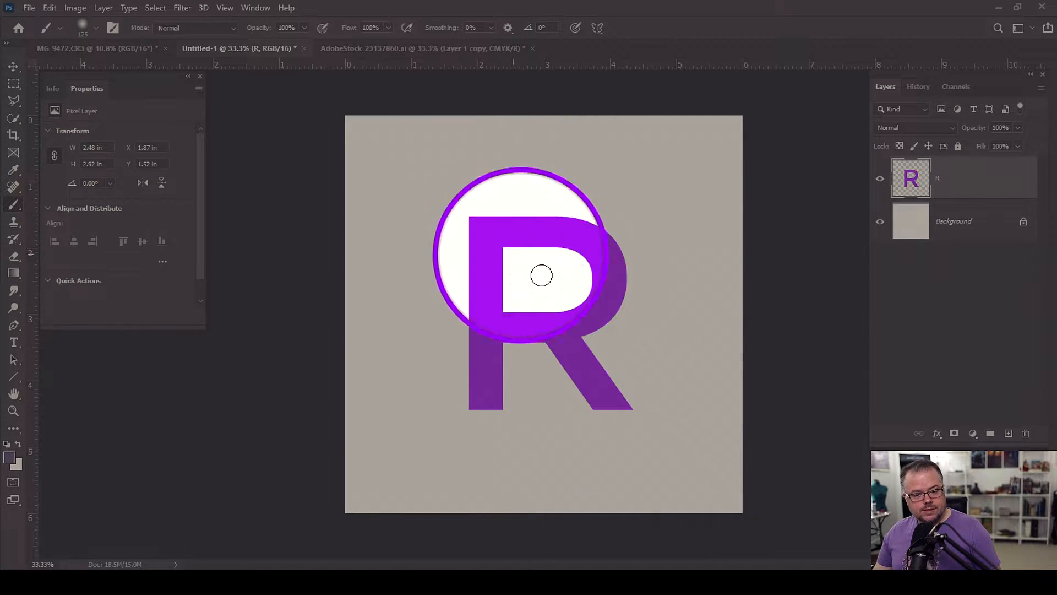
{"action": "left_click_drag", "start_coordinate": [539, 275], "coordinate": [586, 266]}
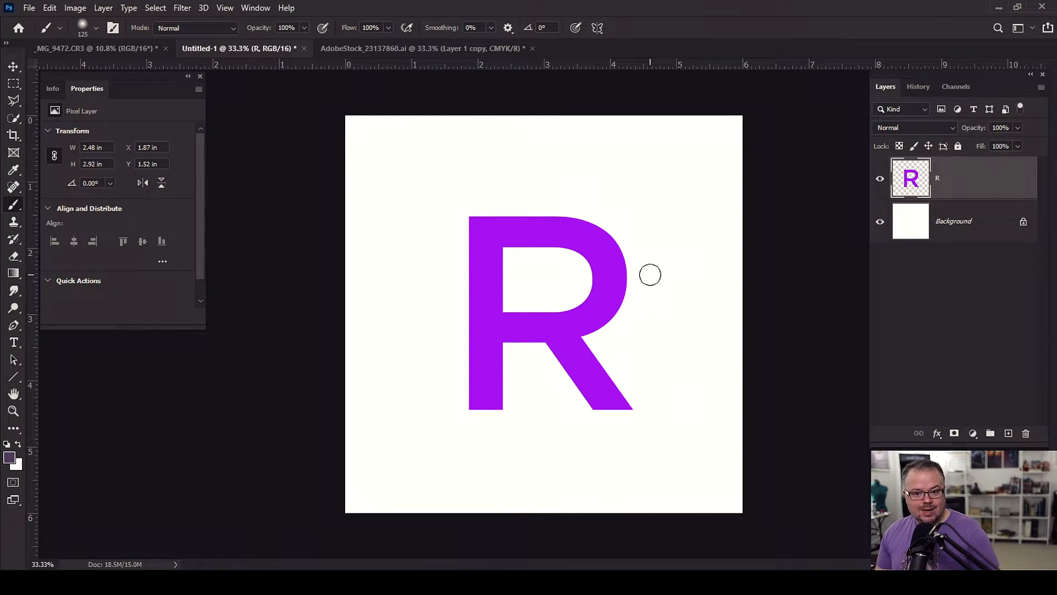
{"action": "mouse_move", "coordinate": [619, 255]}
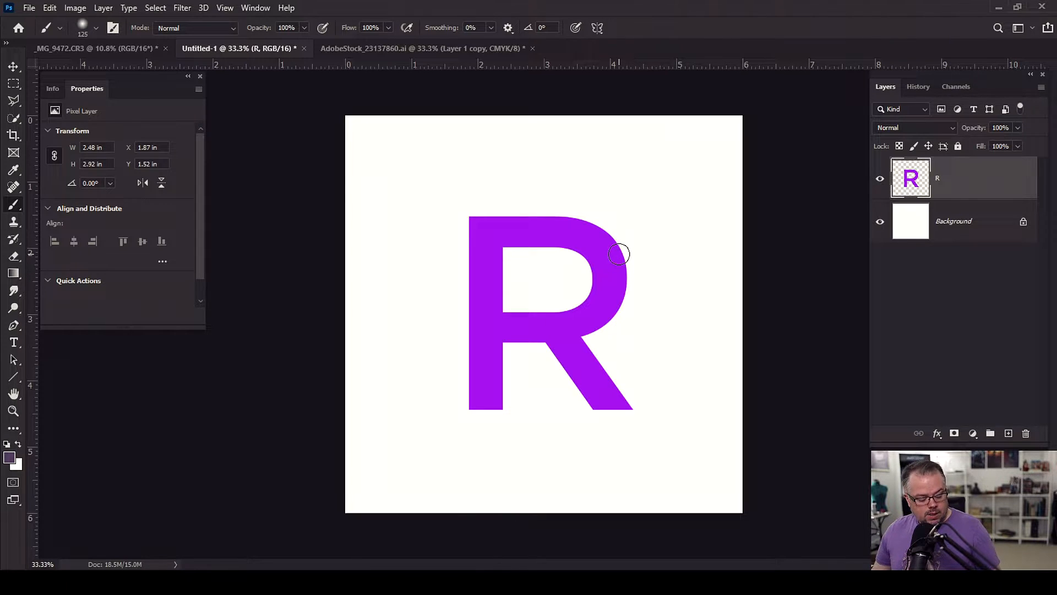
{"action": "left_click", "coordinate": [75, 7]}
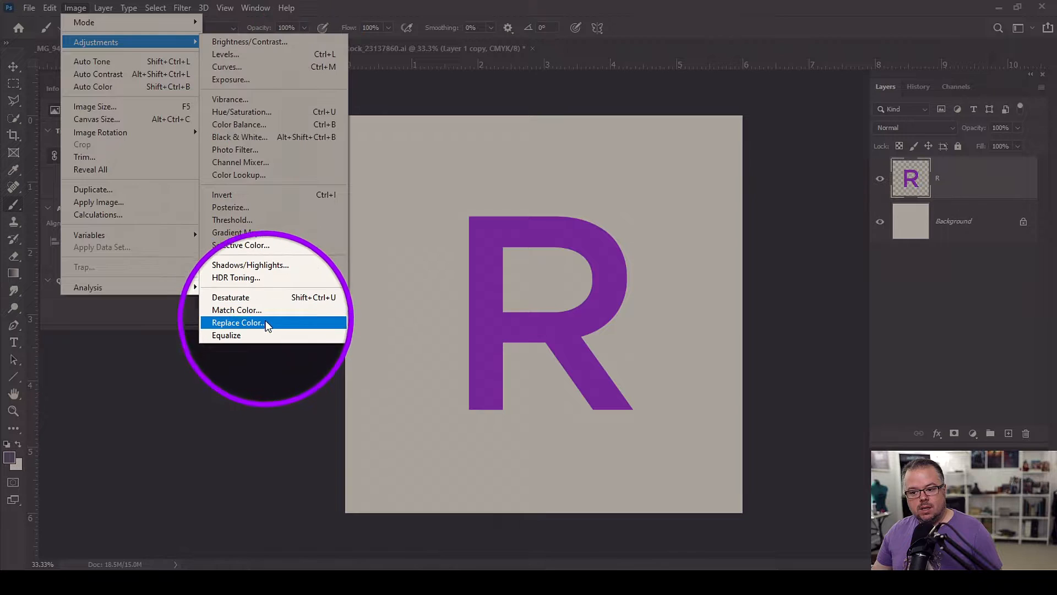
{"action": "left_click", "coordinate": [237, 322]}
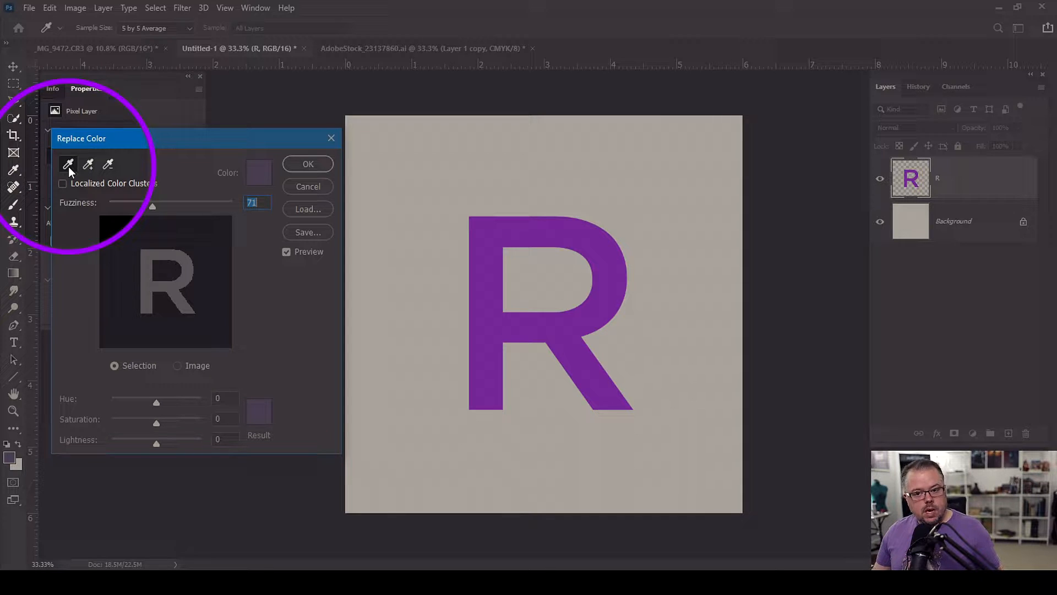
{"action": "left_click", "coordinate": [600, 330]}
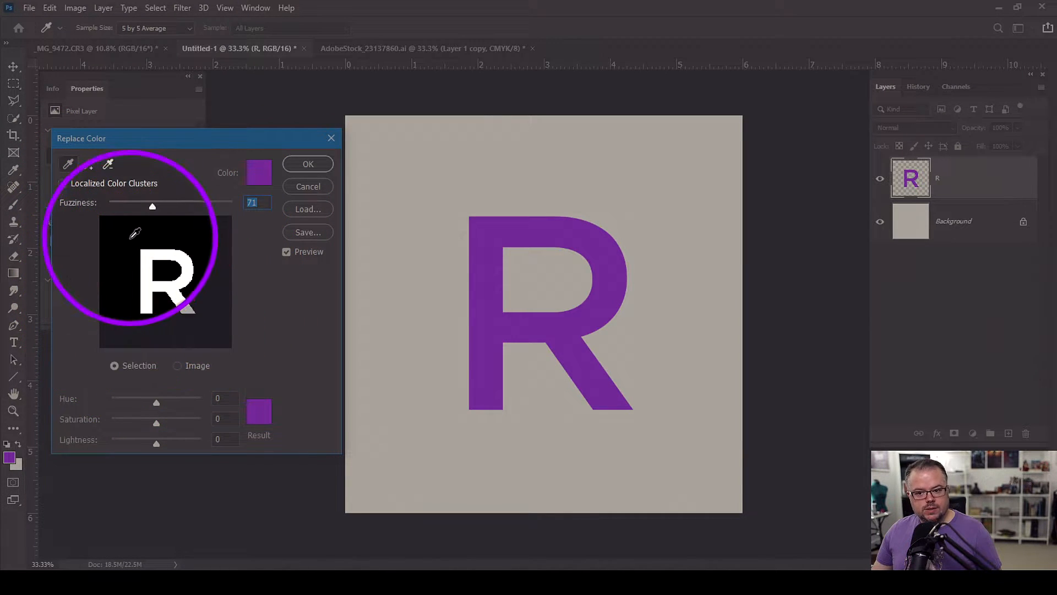
{"action": "left_click", "coordinate": [63, 183]}
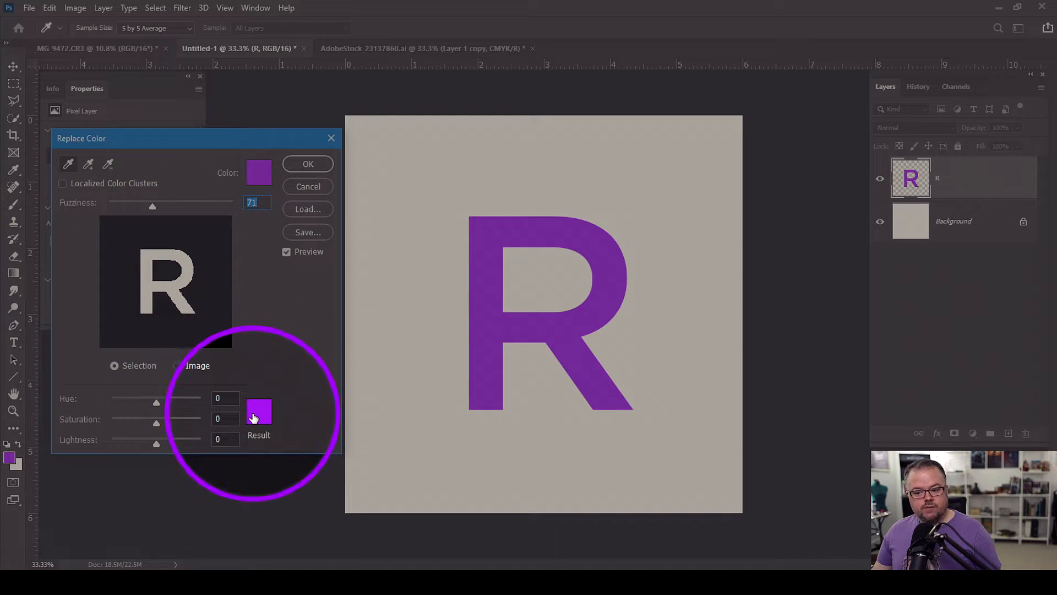
{"action": "mouse_move", "coordinate": [259, 412]}
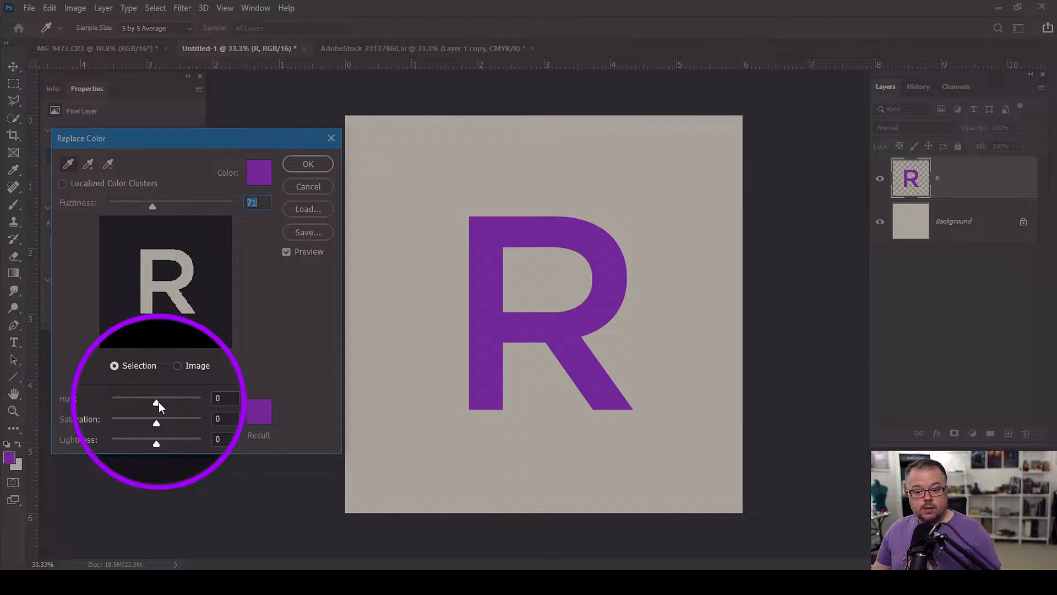
- Set Replace Color hue to -63, saturation to -44 and lightness to -48
{"action": "left_click_drag", "start_coordinate": [152, 398], "coordinate": [114, 397]}
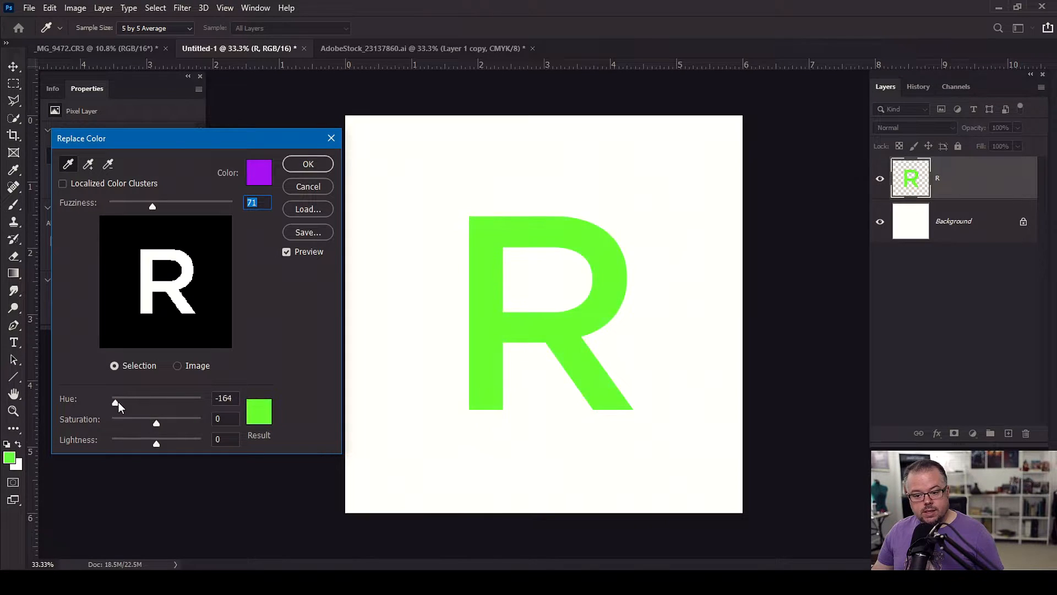
{"action": "left_click_drag", "start_coordinate": [114, 399], "coordinate": [161, 399]}
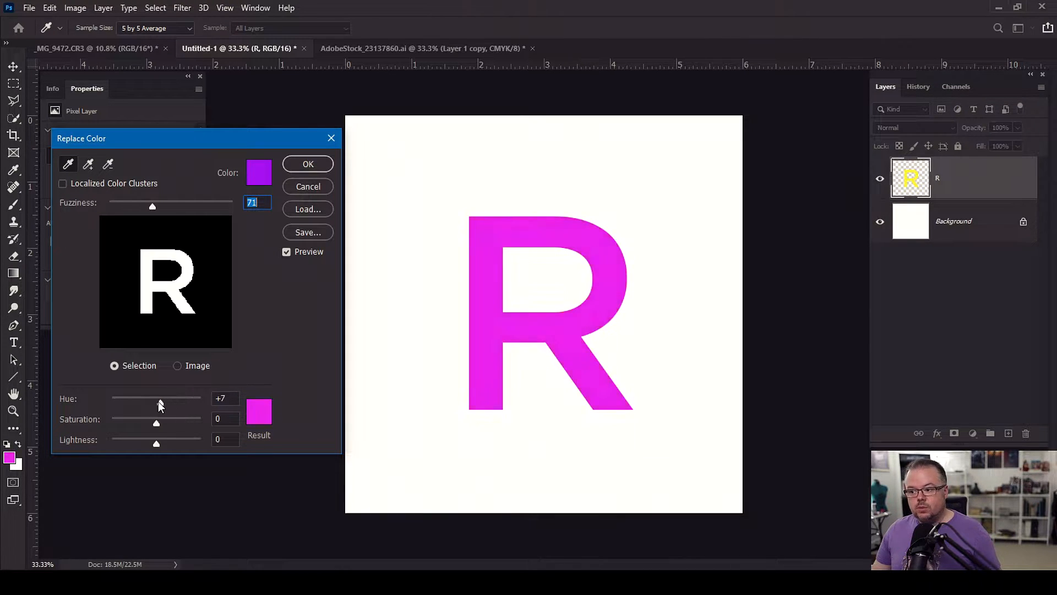
{"action": "left_click_drag", "start_coordinate": [160, 399], "coordinate": [153, 399]}
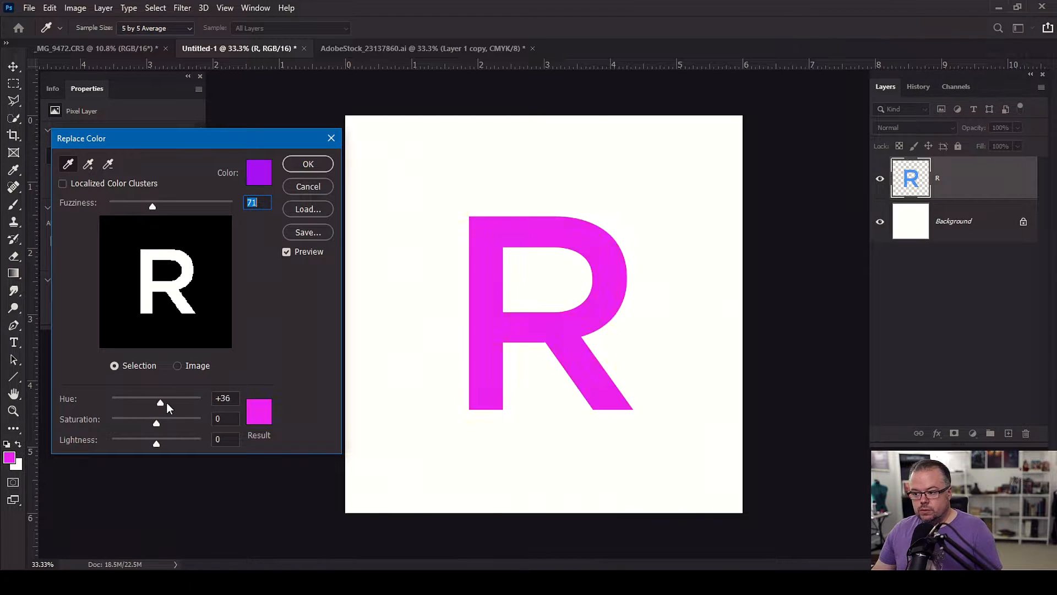
{"action": "left_click_drag", "start_coordinate": [160, 403], "coordinate": [144, 402]}
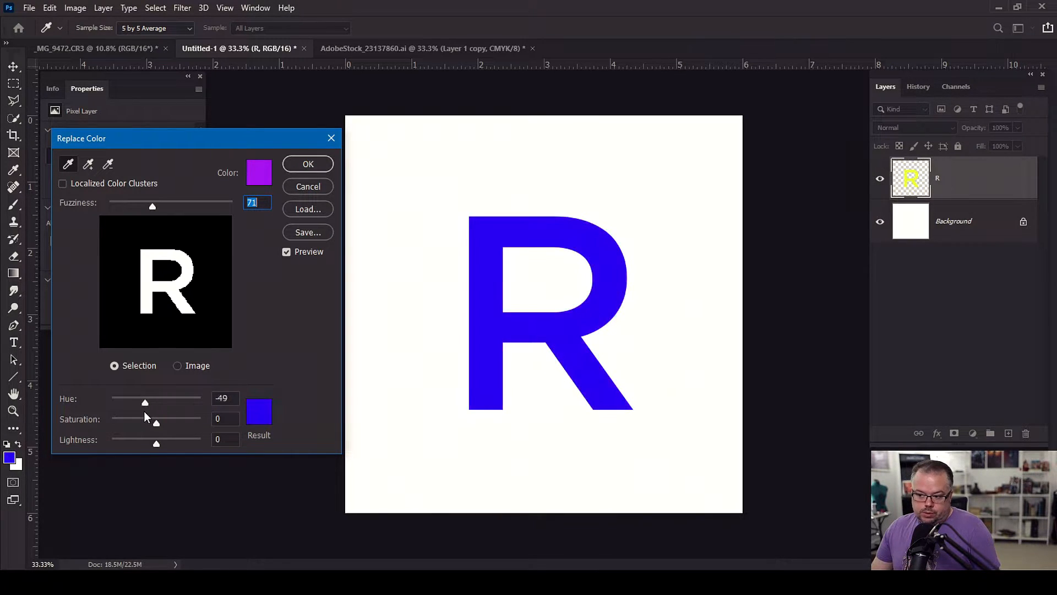
{"action": "left_click_drag", "start_coordinate": [144, 402], "coordinate": [140, 402]}
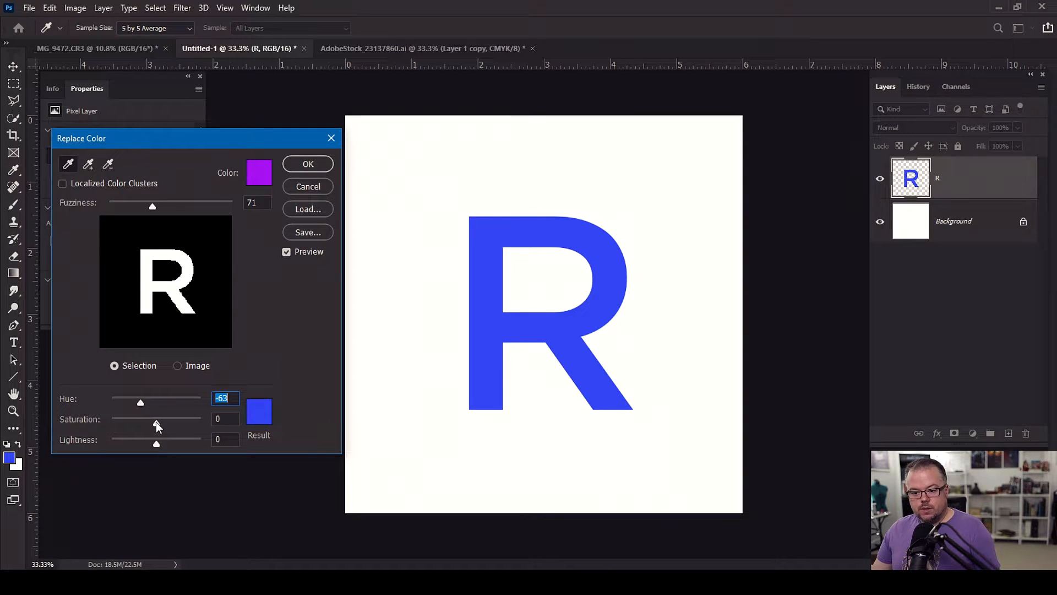
{"action": "left_click_drag", "start_coordinate": [156, 427], "coordinate": [138, 427]}
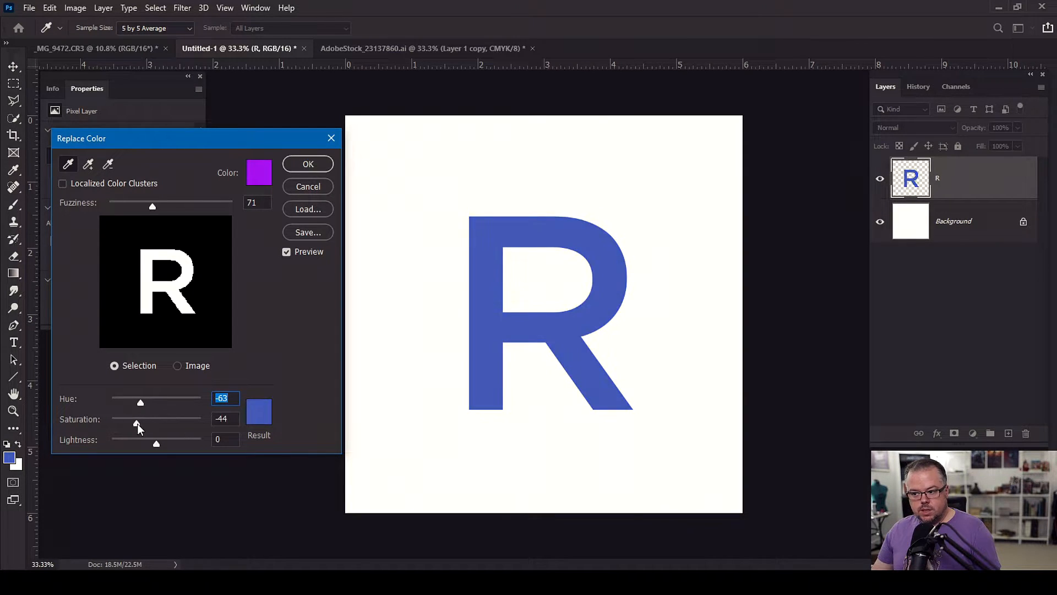
{"action": "left_click_drag", "start_coordinate": [156, 443], "coordinate": [144, 443]}
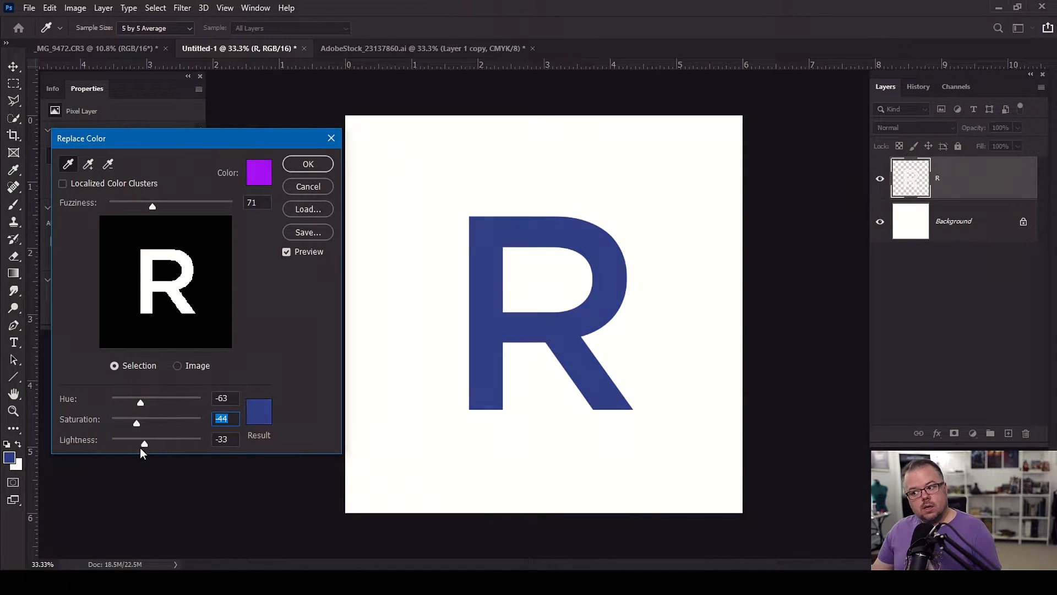
{"action": "left_click_drag", "start_coordinate": [144, 443], "coordinate": [134, 444]}
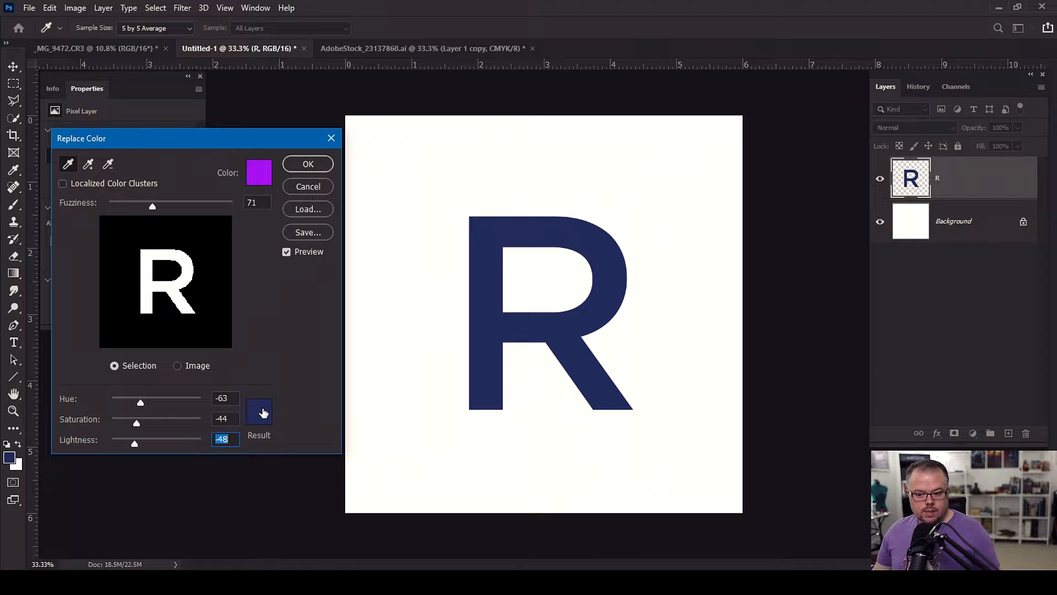
{"action": "mouse_move", "coordinate": [259, 411]}
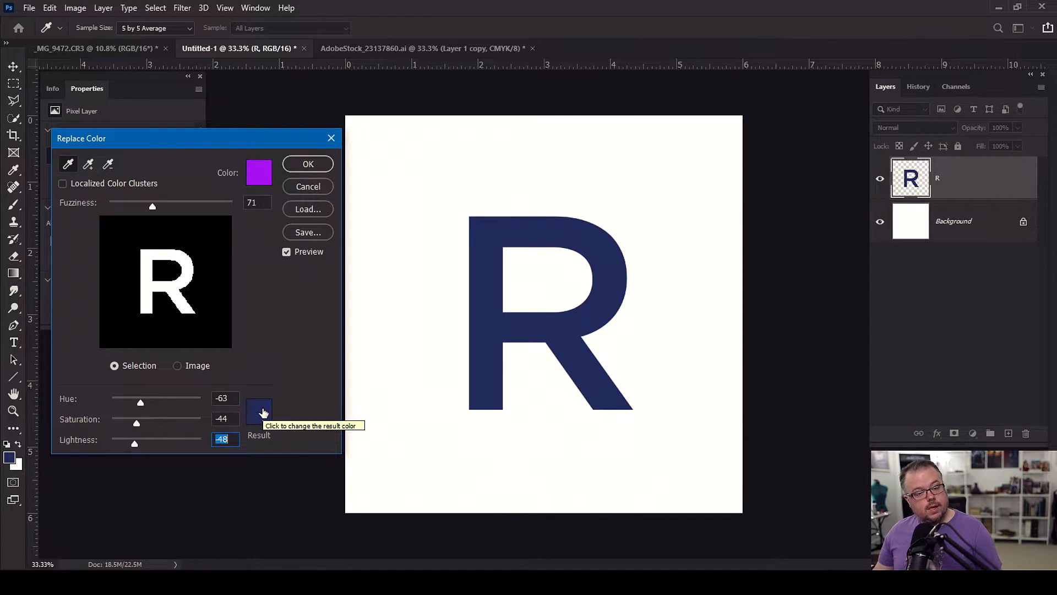
- Pick #228dbe as the Result colour in the Color Picker
{"action": "left_click", "coordinate": [259, 410]}
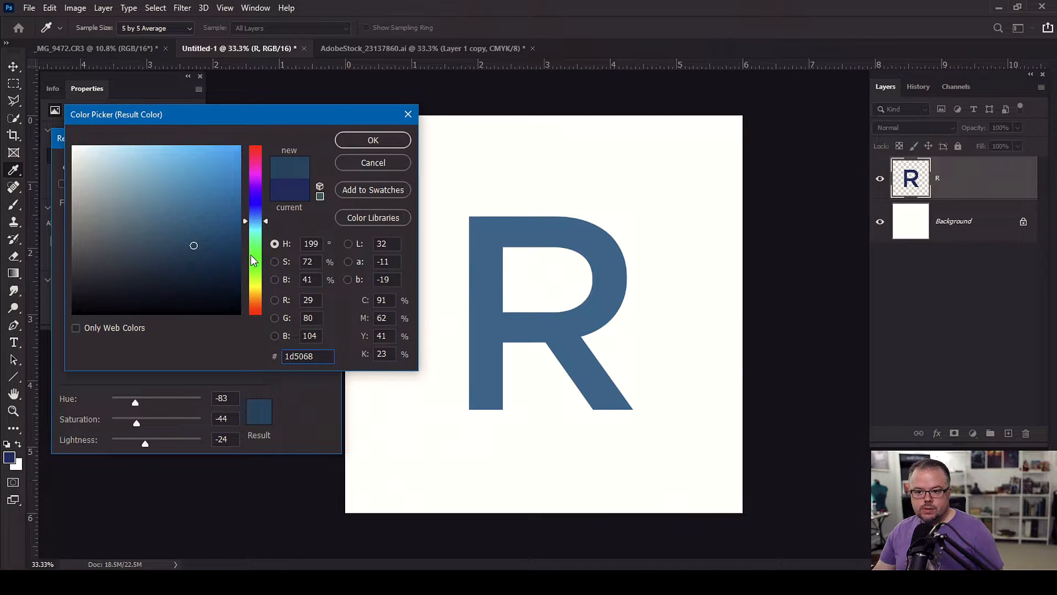
{"action": "left_click", "coordinate": [211, 189]}
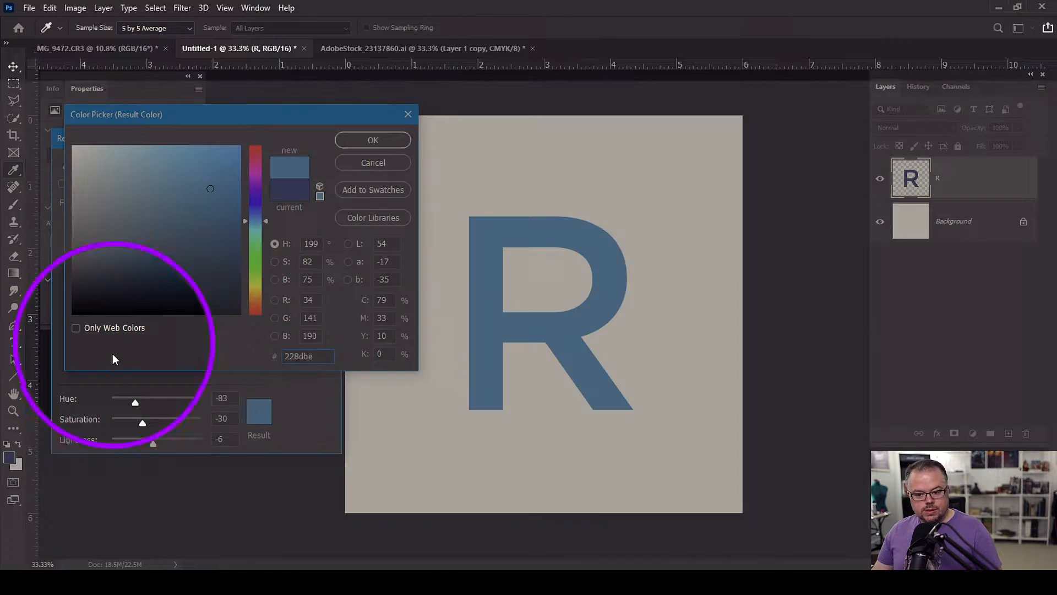
{"action": "mouse_move", "coordinate": [98, 445]}
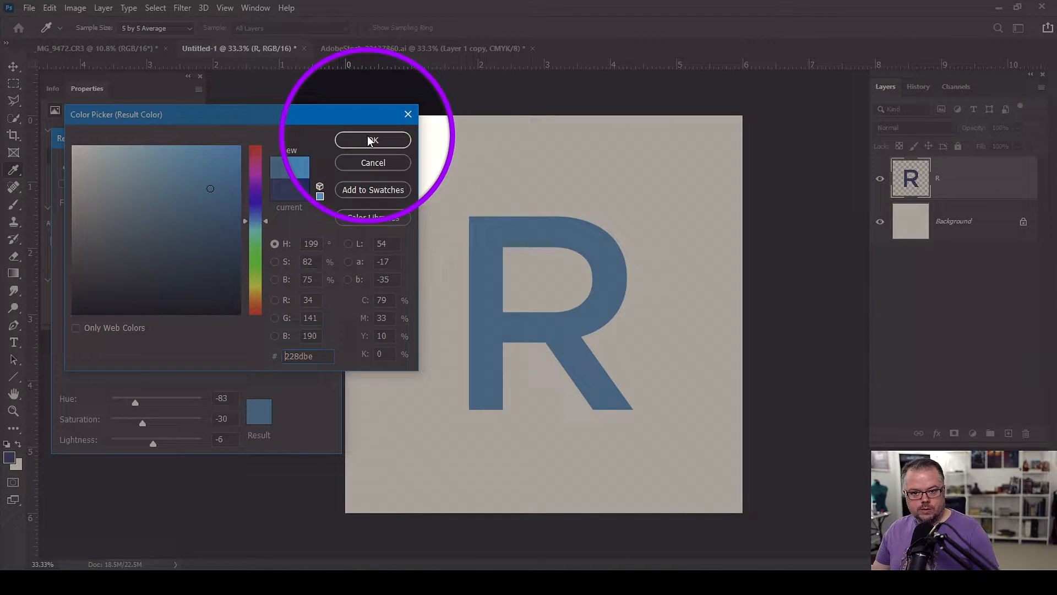
{"action": "left_click", "coordinate": [372, 140]}
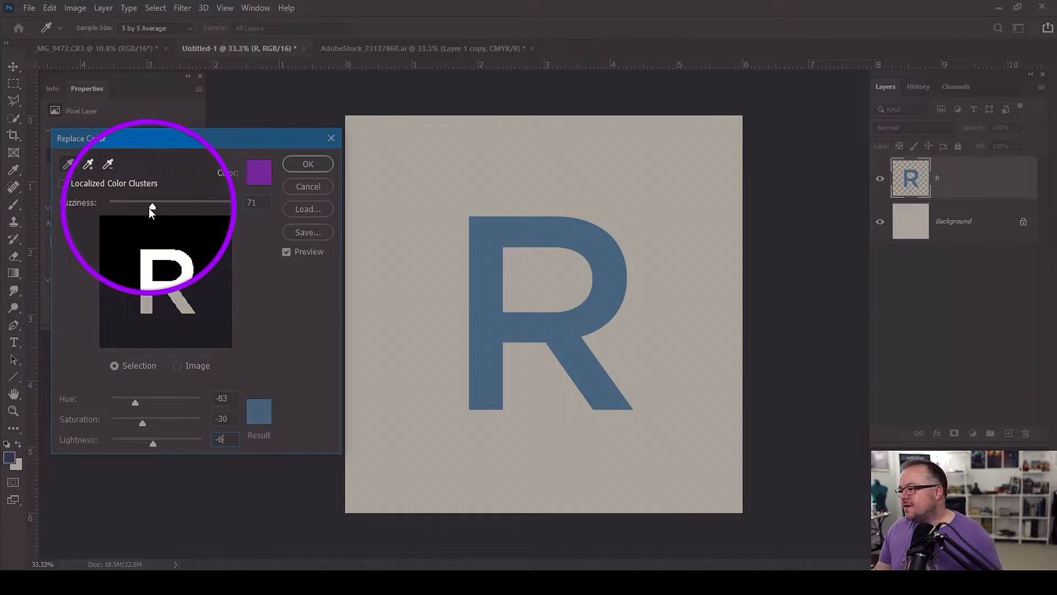
{"action": "mouse_move", "coordinate": [152, 210]}
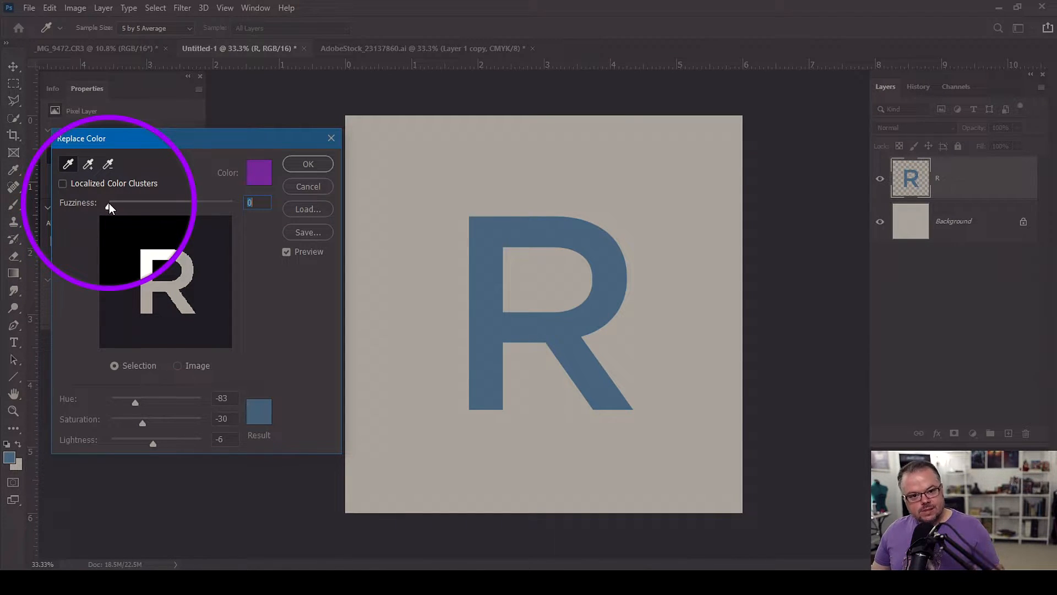
- Raise the Replace Color fuzziness, then enter a fuzziness of 200
{"action": "left_click_drag", "start_coordinate": [107, 206], "coordinate": [151, 205]}
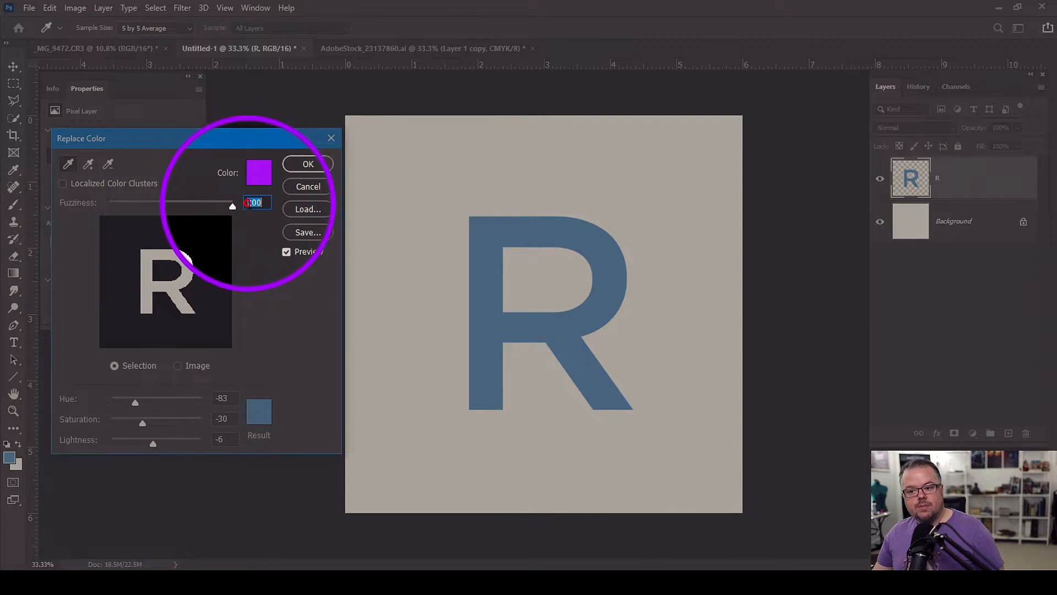
{"action": "type", "text": "200"}
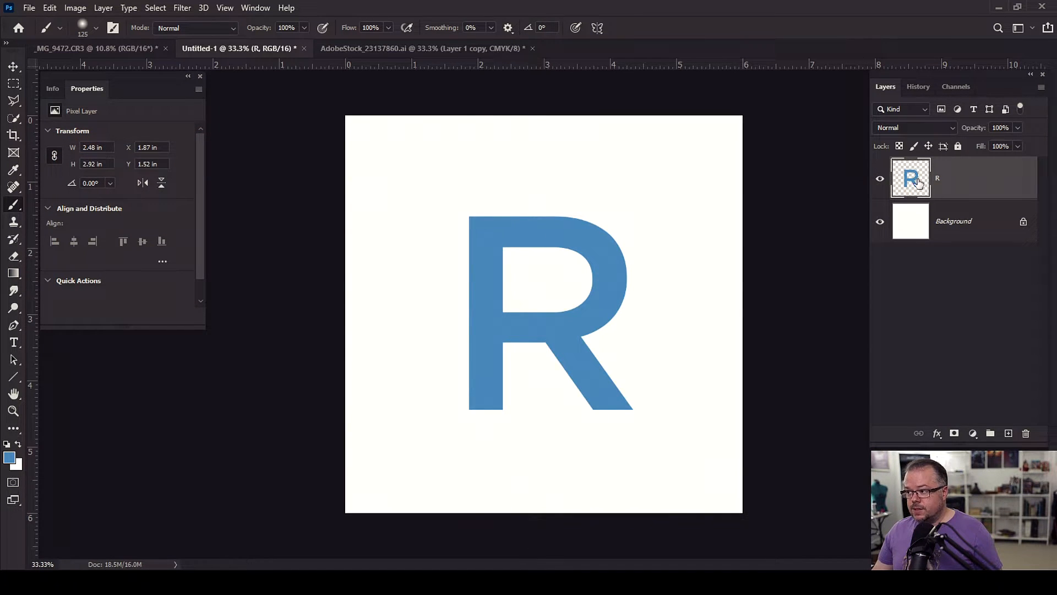
{"action": "mouse_move", "coordinate": [911, 178]}
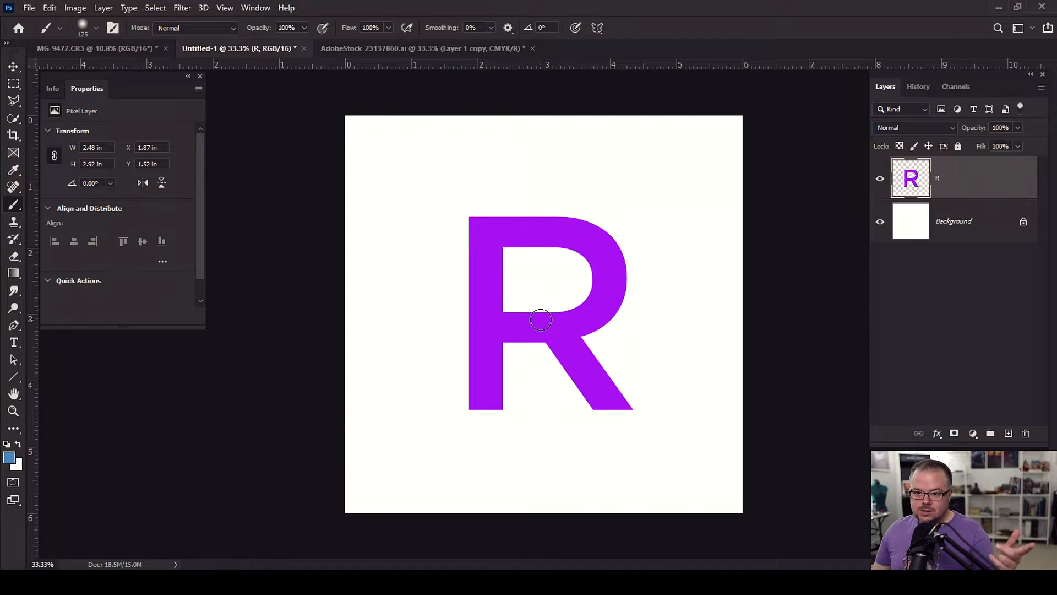
- Reopen Replace Color, confirm the purple result colour, drop fuzziness to zero and apply
{"action": "left_click", "coordinate": [74, 7]}
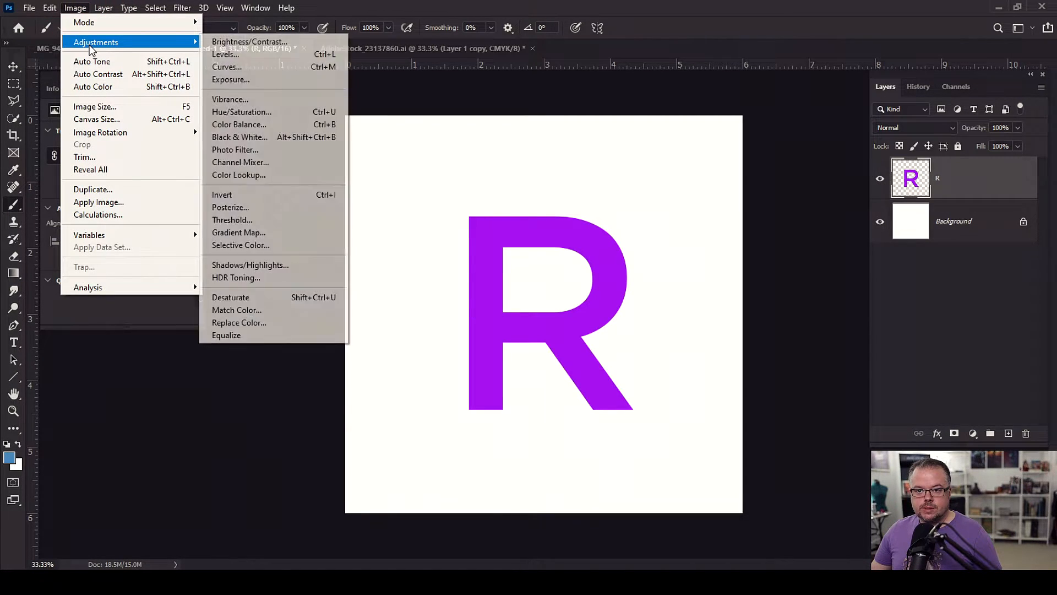
{"action": "left_click", "coordinate": [238, 322]}
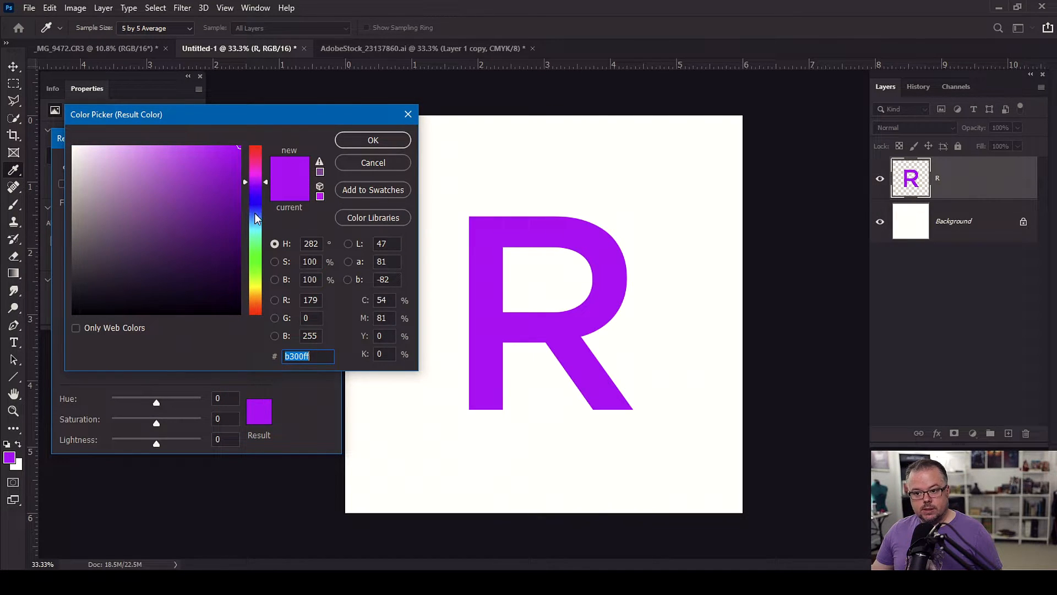
{"action": "left_click", "coordinate": [372, 140]}
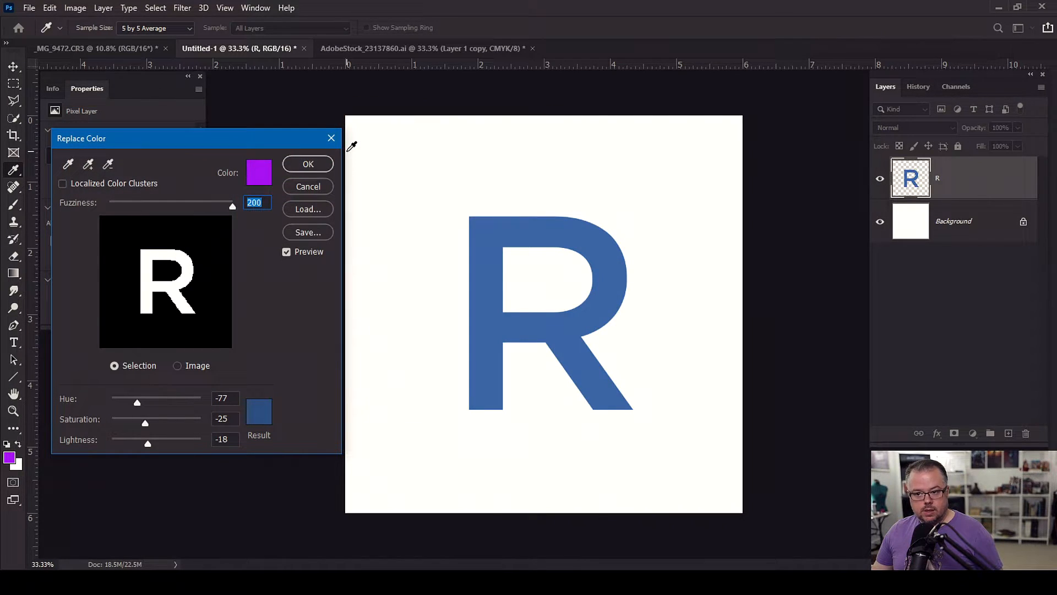
{"action": "left_click_drag", "start_coordinate": [232, 203], "coordinate": [227, 204]}
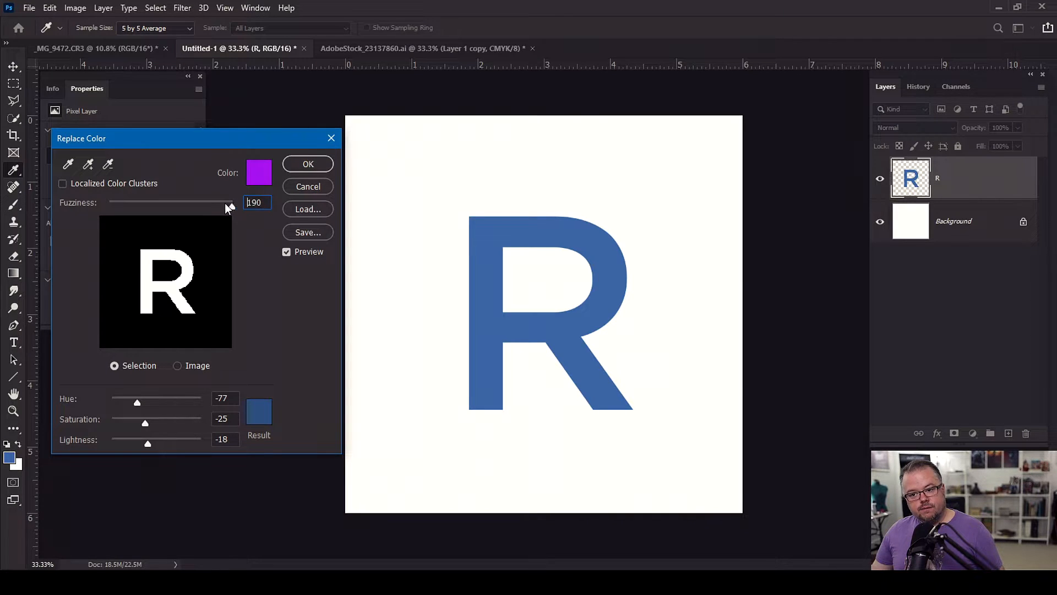
{"action": "left_click_drag", "start_coordinate": [232, 203], "coordinate": [108, 203]}
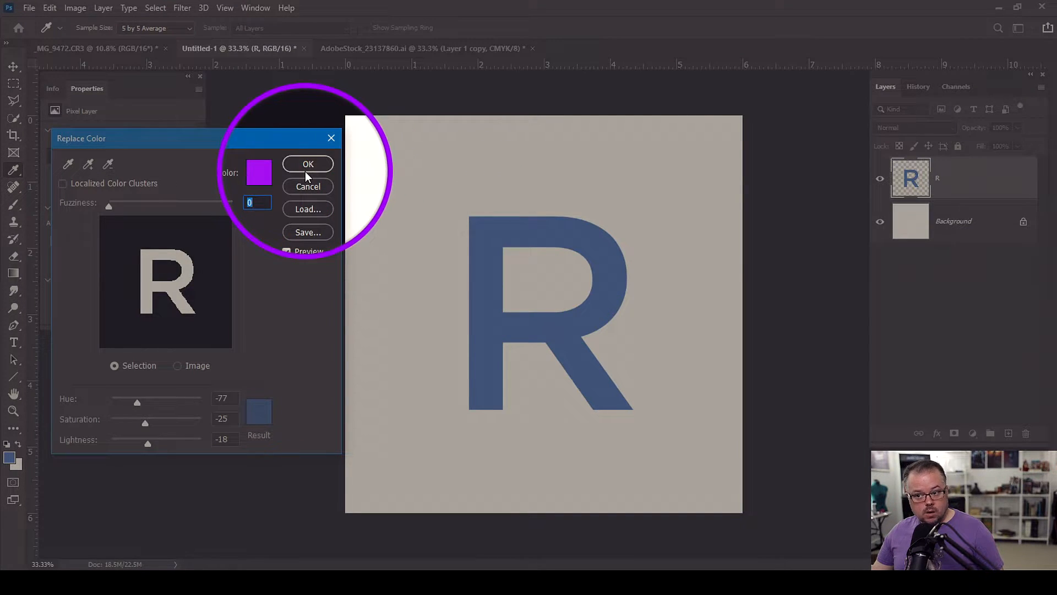
{"action": "left_click", "coordinate": [307, 164]}
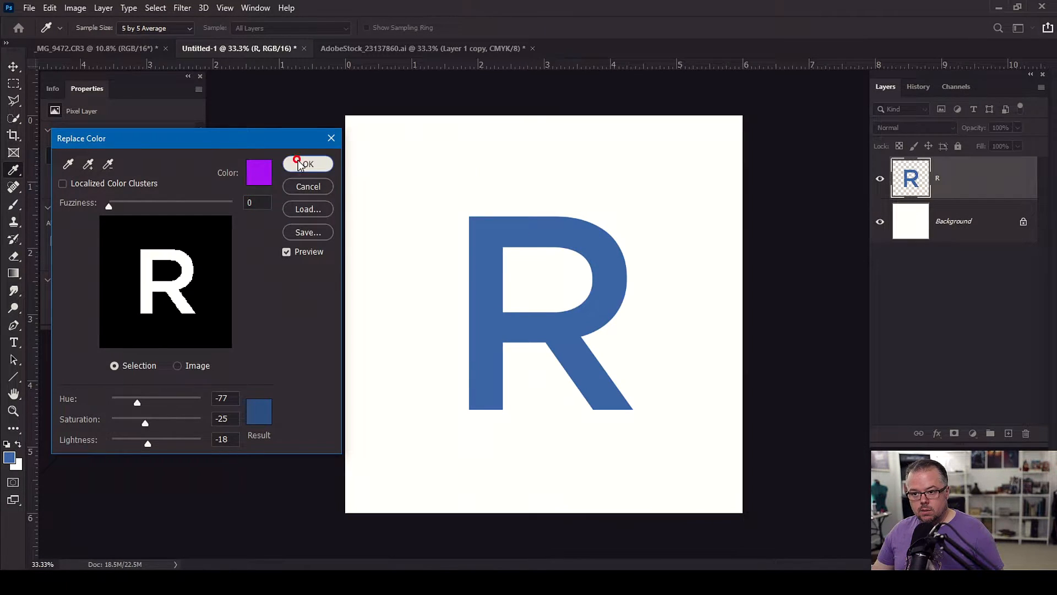
{"action": "left_click", "coordinate": [307, 164]}
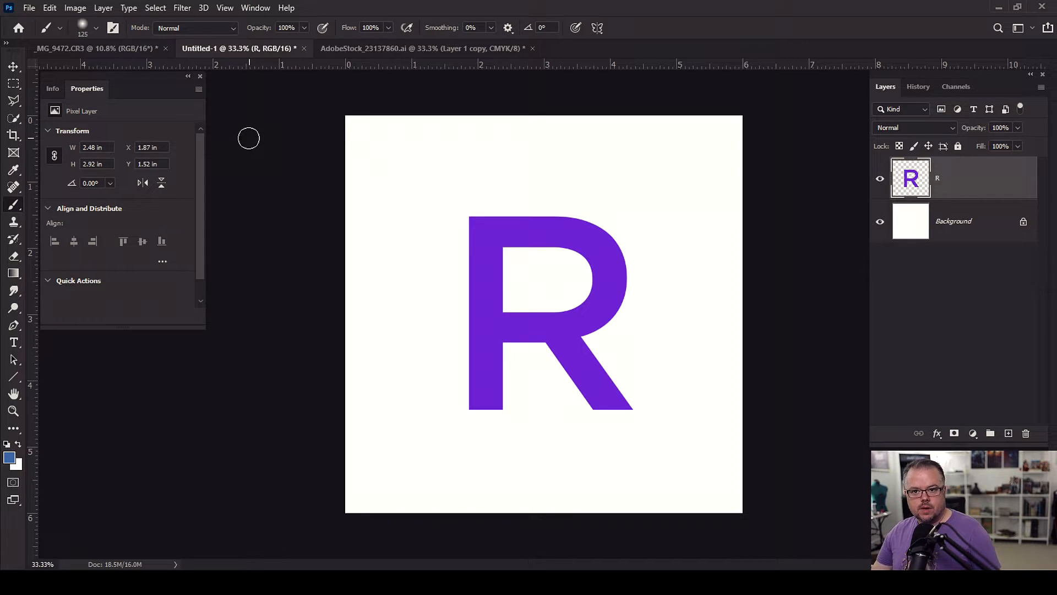
- Switch to the _MG_9472.CR3 portrait document tab
{"action": "left_click", "coordinate": [94, 47]}
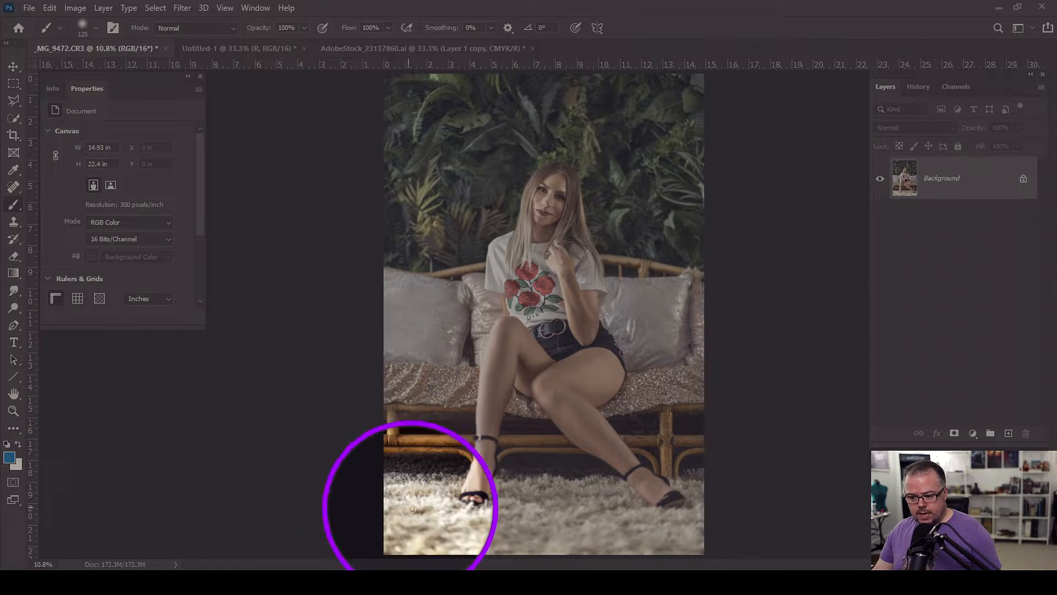
{"action": "mouse_move", "coordinate": [420, 318]}
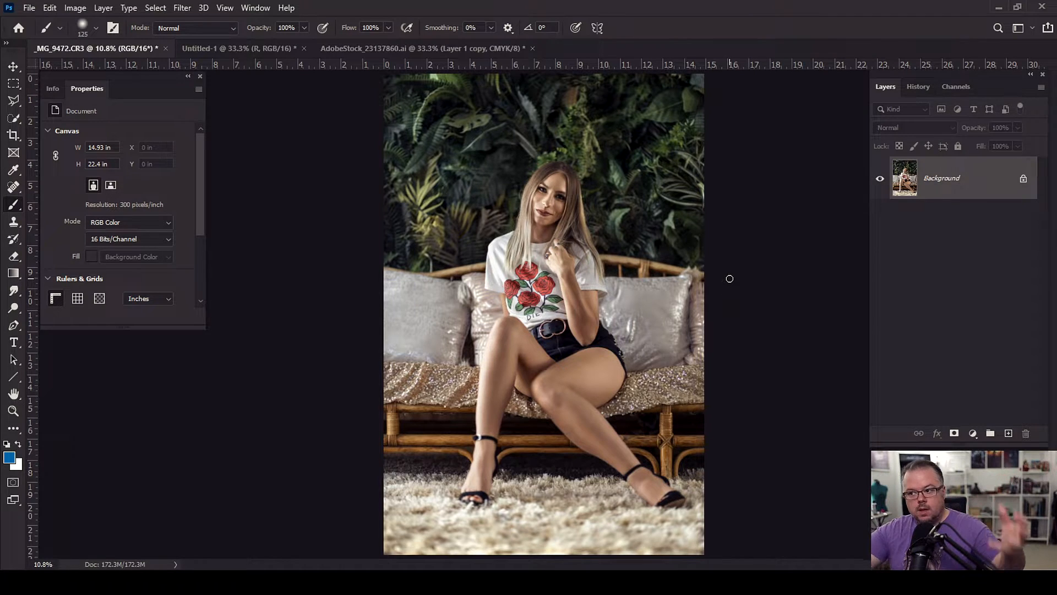
{"action": "mouse_move", "coordinate": [442, 138]}
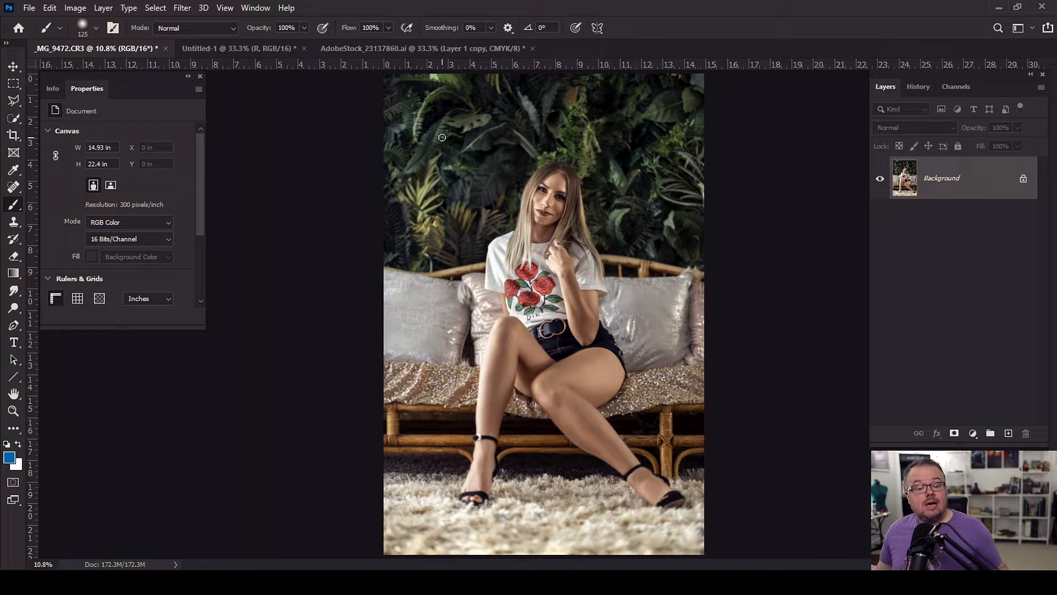
{"action": "mouse_move", "coordinate": [485, 375]}
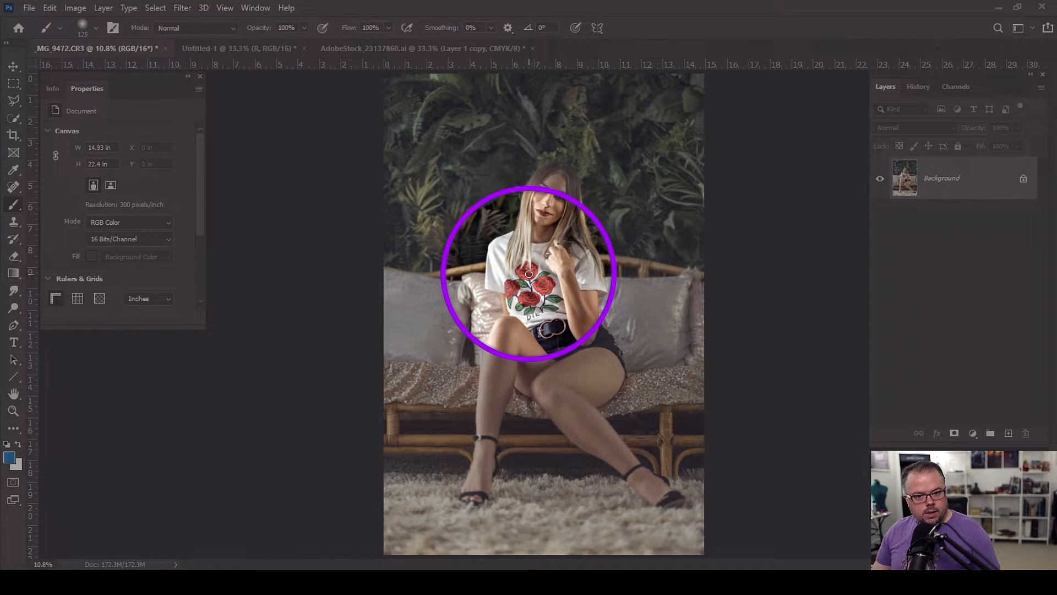
{"action": "mouse_move", "coordinate": [730, 282]}
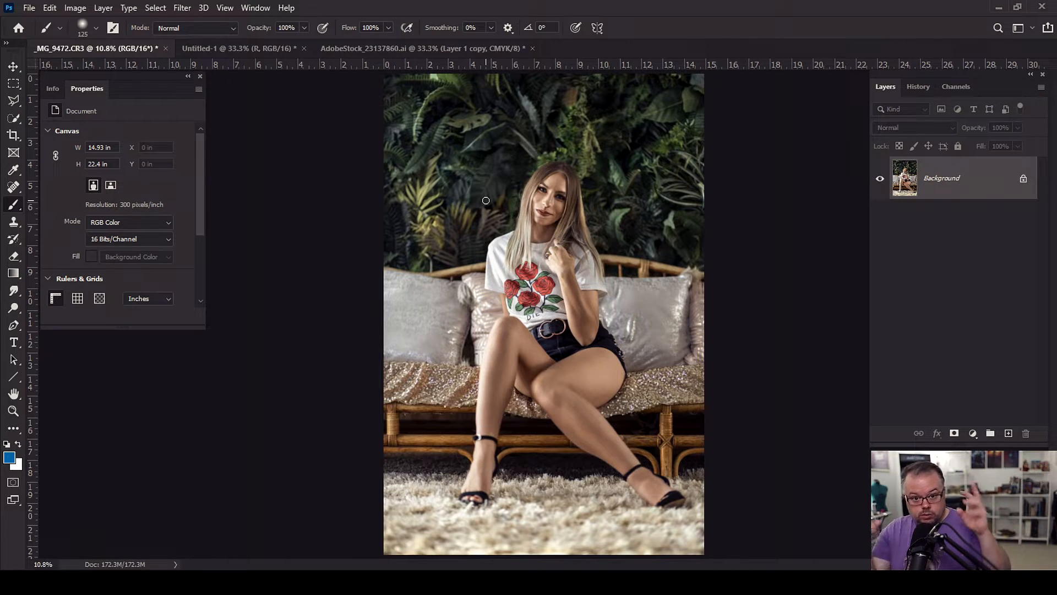
{"action": "mouse_move", "coordinate": [477, 204]}
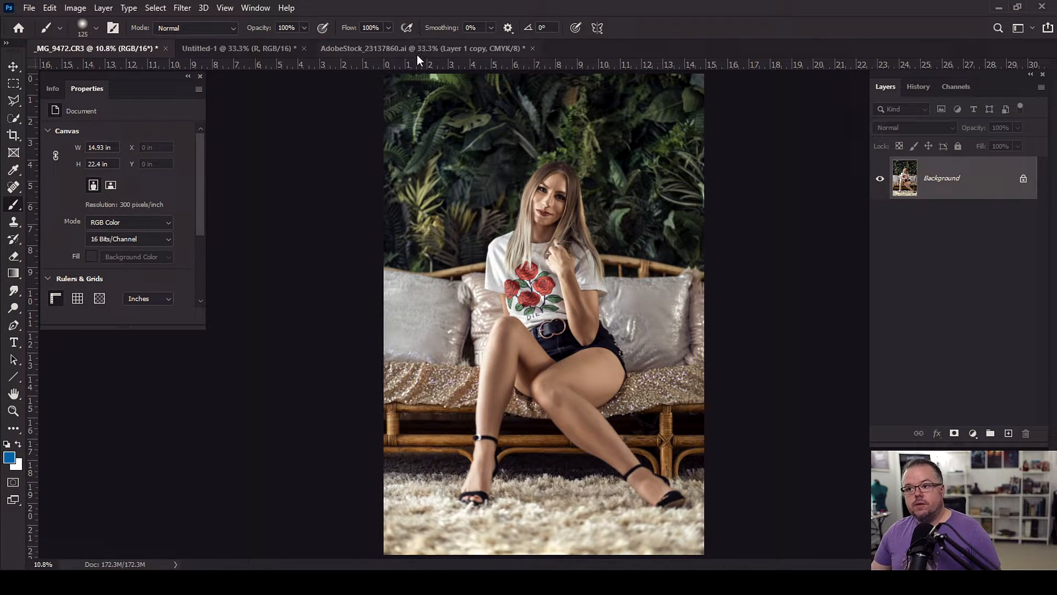
{"action": "left_click", "coordinate": [418, 48]}
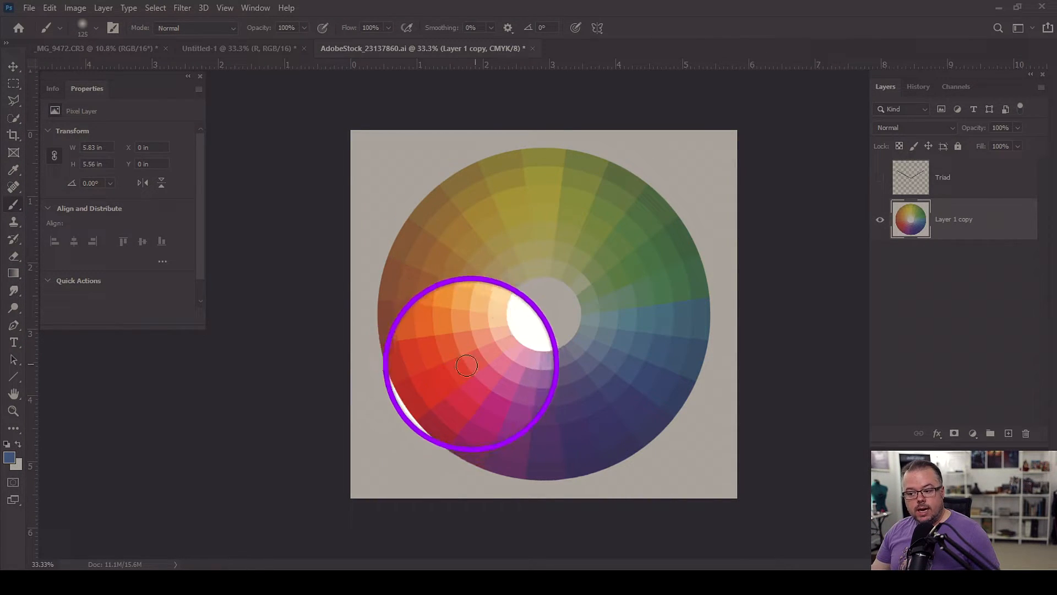
{"action": "left_click_drag", "start_coordinate": [466, 364], "coordinate": [536, 331]}
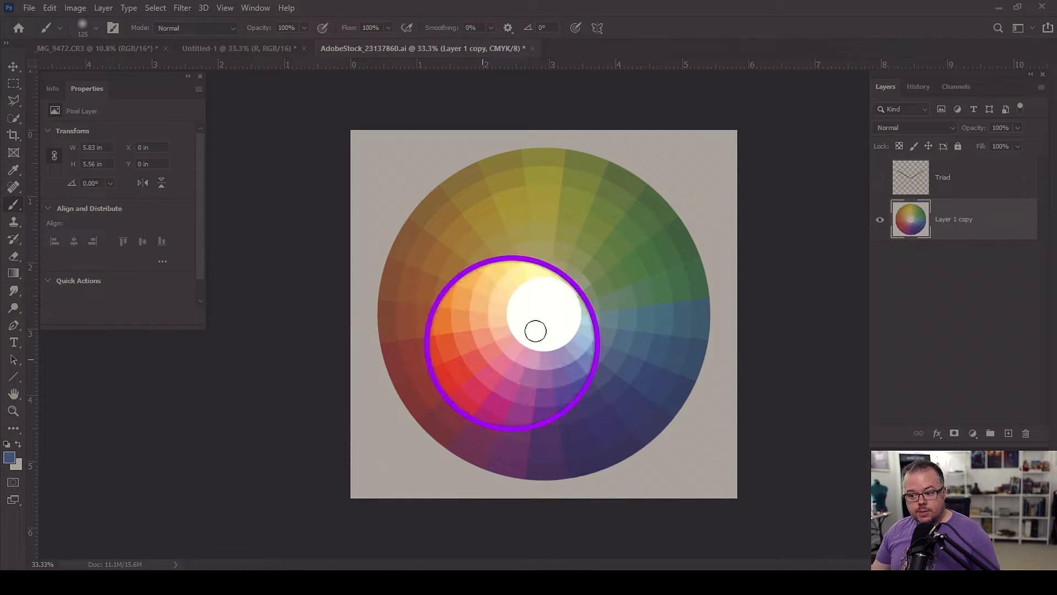
{"action": "left_click_drag", "start_coordinate": [535, 330], "coordinate": [443, 377]}
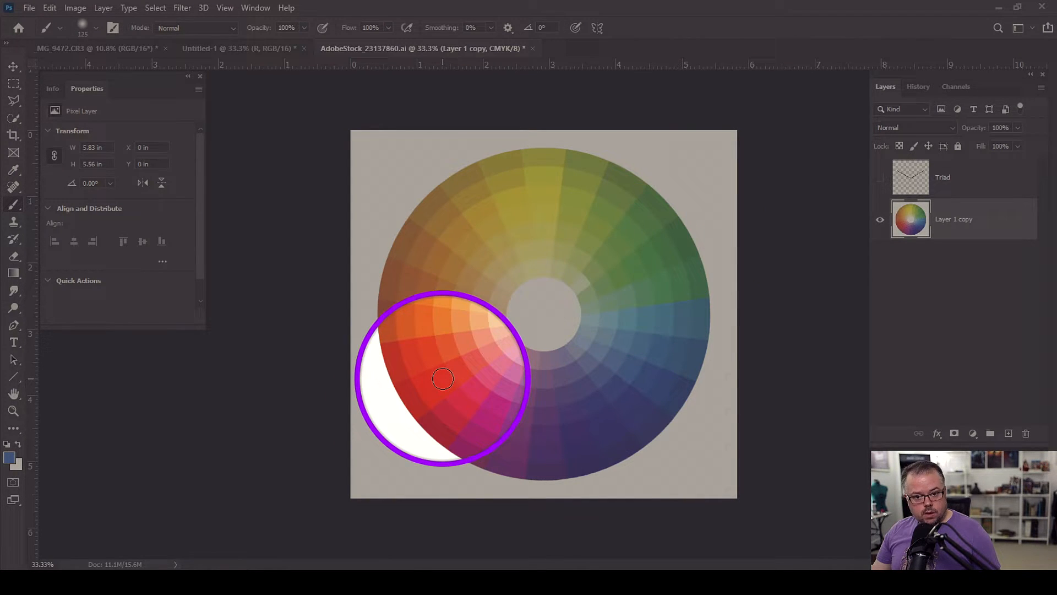
{"action": "left_click_drag", "start_coordinate": [442, 378], "coordinate": [486, 343]}
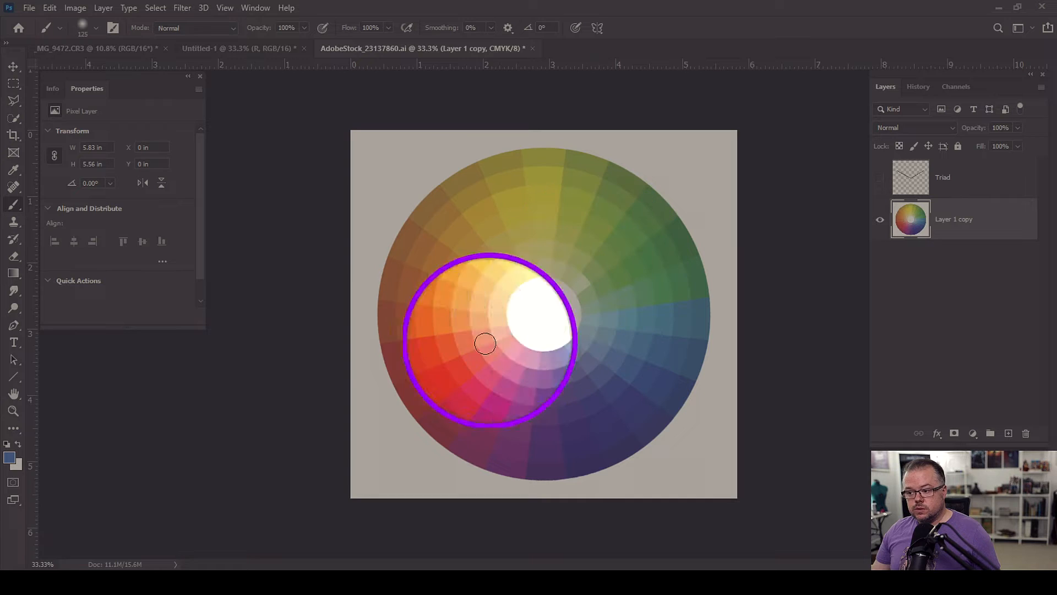
{"action": "left_click_drag", "start_coordinate": [486, 343], "coordinate": [537, 312]}
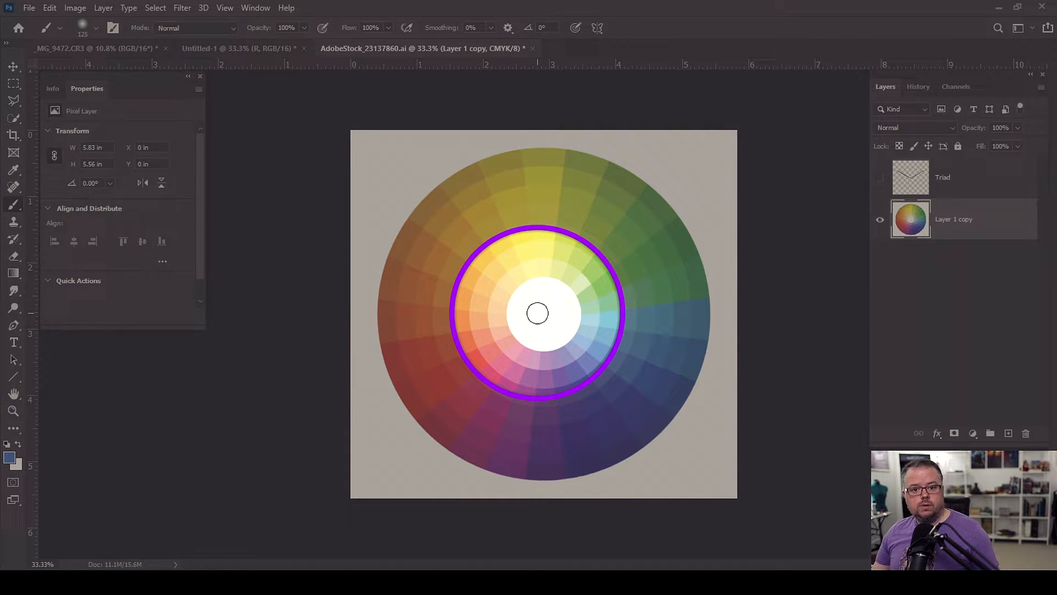
{"action": "left_click_drag", "start_coordinate": [538, 312], "coordinate": [589, 275]}
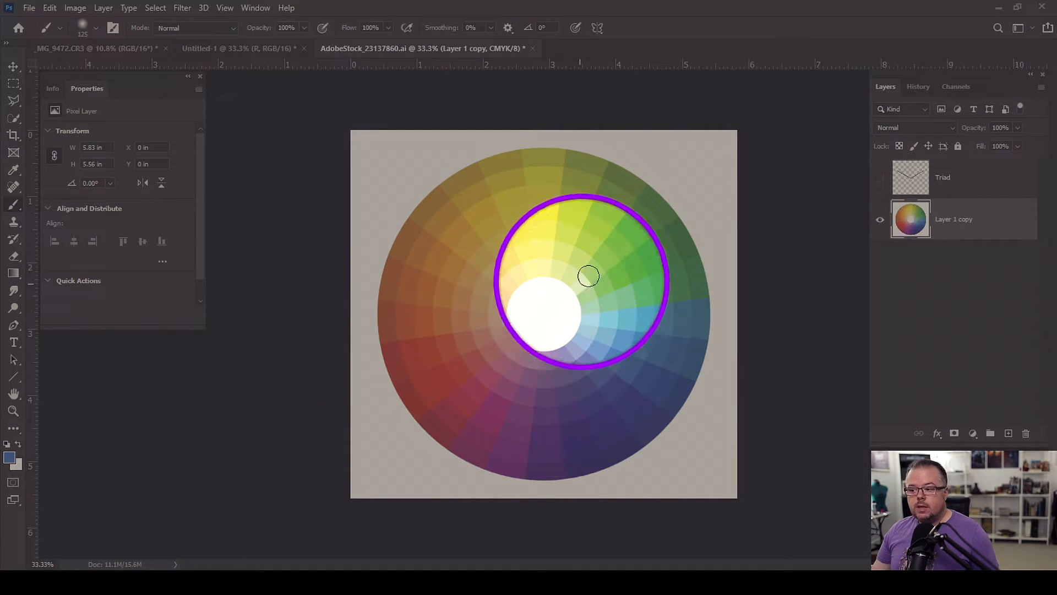
{"action": "left_click_drag", "start_coordinate": [586, 275], "coordinate": [428, 388]}
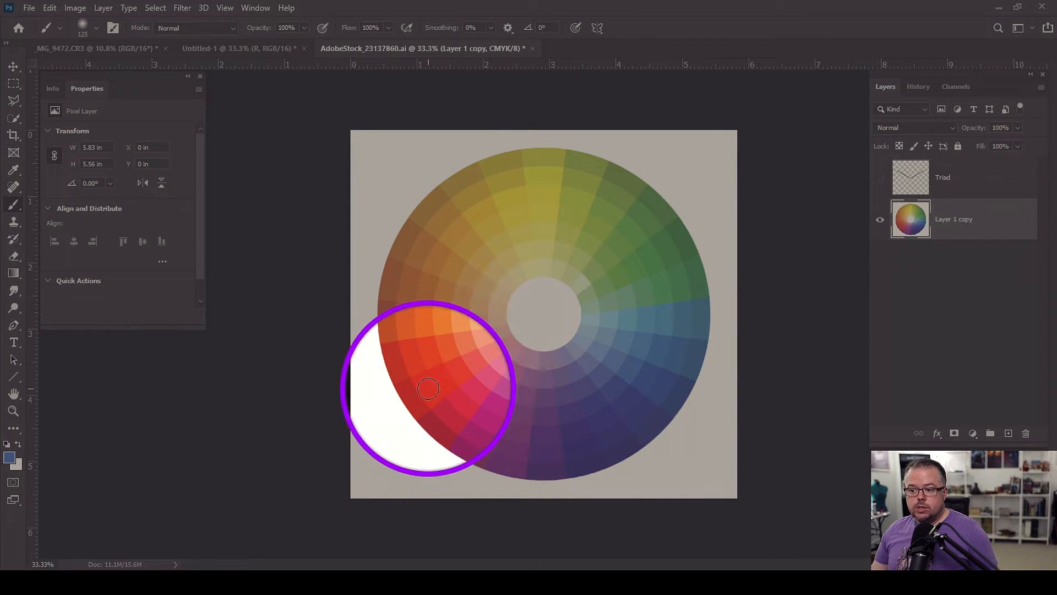
{"action": "left_click_drag", "start_coordinate": [428, 387], "coordinate": [439, 357]}
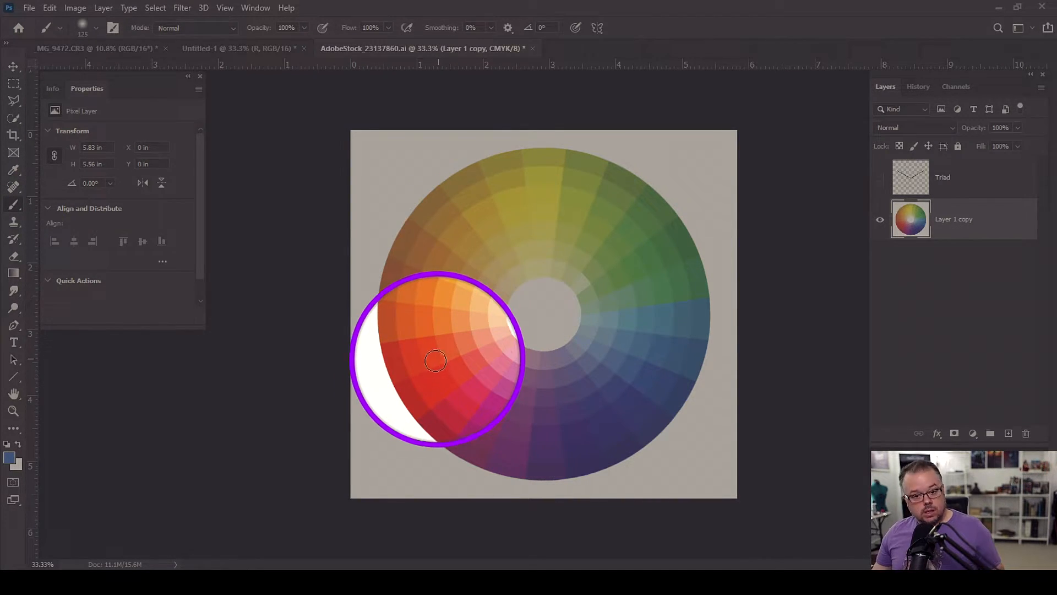
{"action": "left_click_drag", "start_coordinate": [436, 361], "coordinate": [463, 204]}
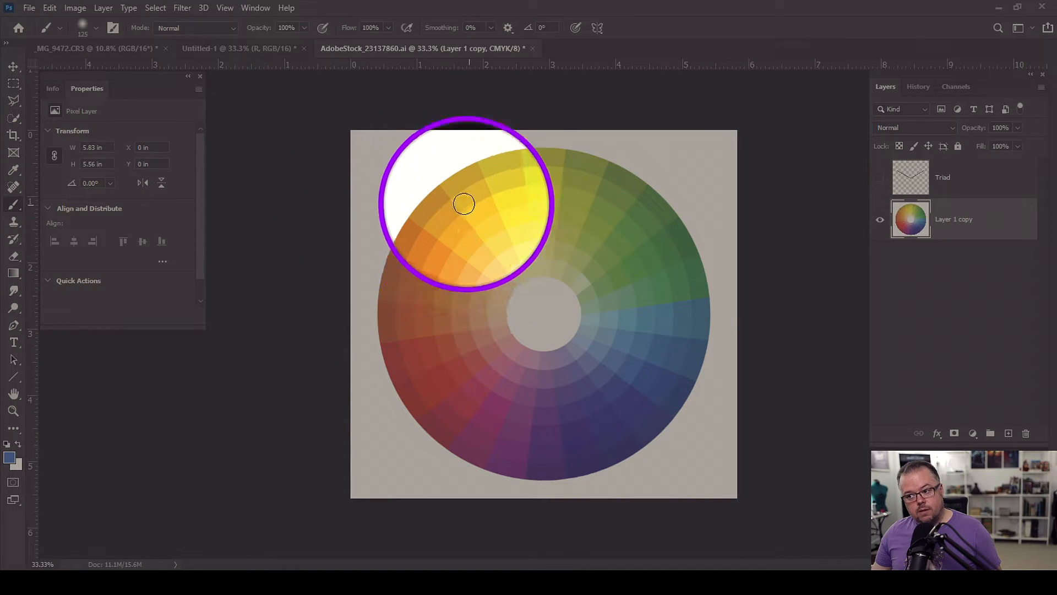
{"action": "left_click_drag", "start_coordinate": [463, 204], "coordinate": [441, 231]}
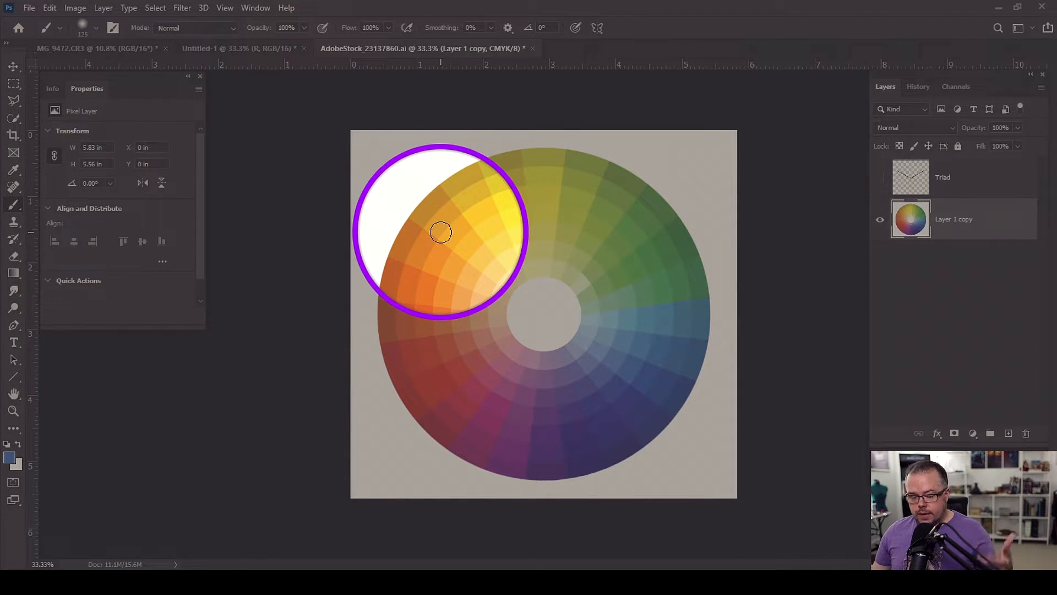
{"action": "left_click_drag", "start_coordinate": [441, 233], "coordinate": [672, 259]}
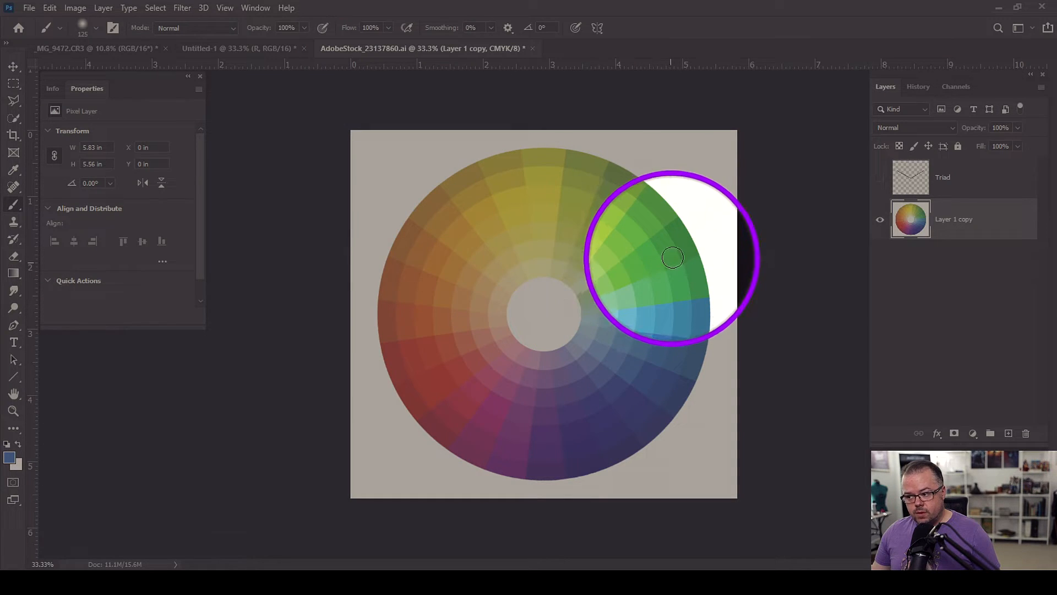
{"action": "left_click_drag", "start_coordinate": [672, 258], "coordinate": [446, 248]}
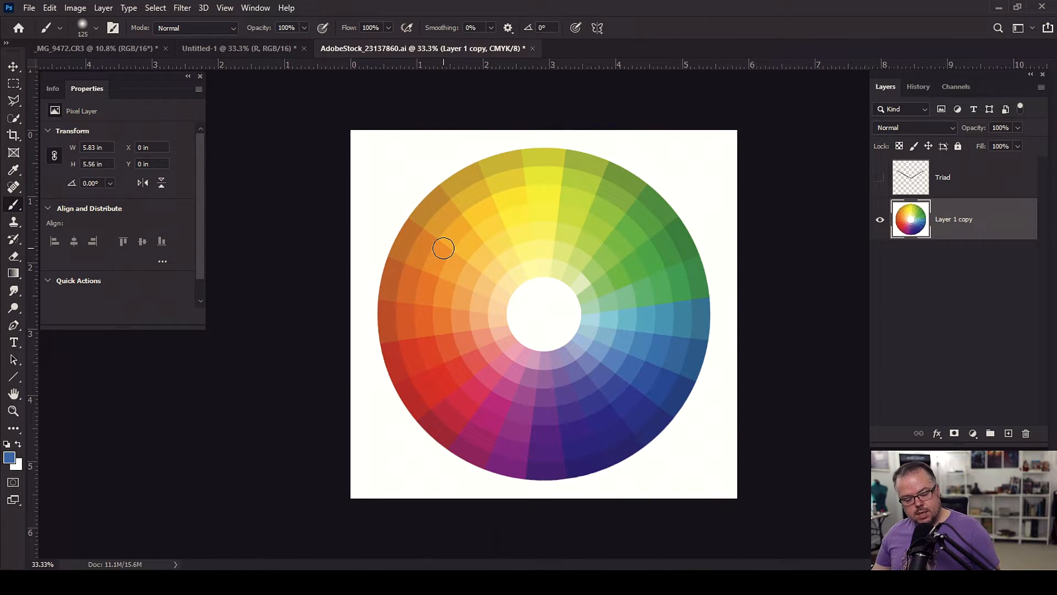
{"action": "mouse_move", "coordinate": [561, 331]}
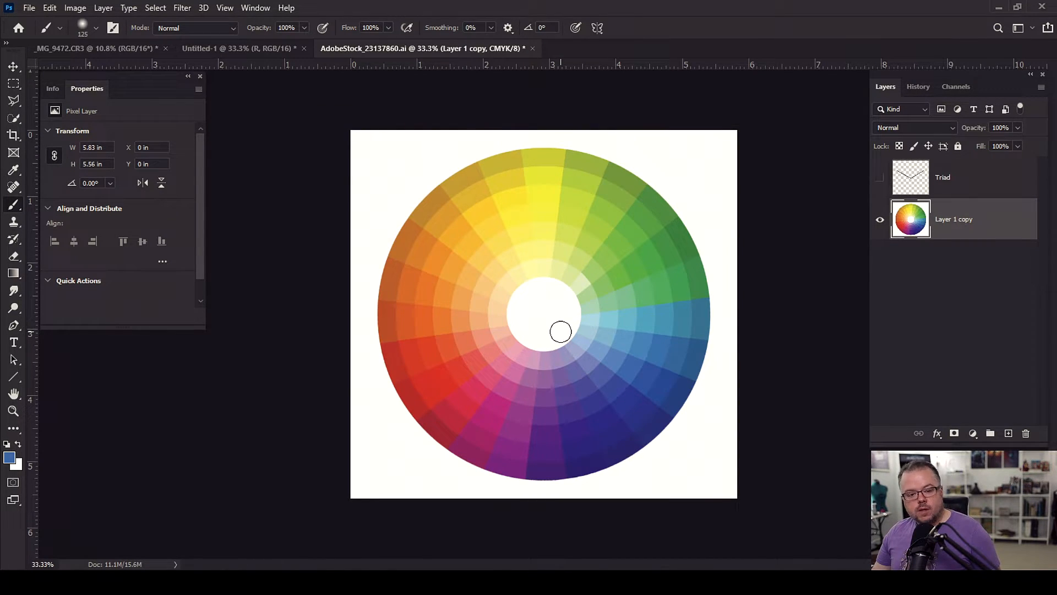
{"action": "mouse_move", "coordinate": [540, 338]}
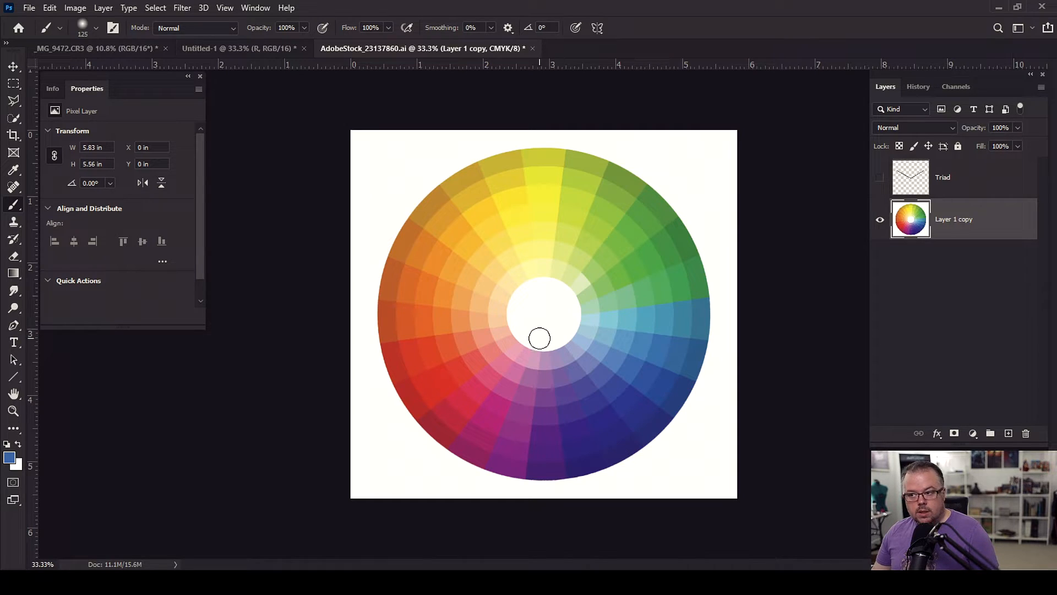
{"action": "left_click", "coordinate": [880, 181]}
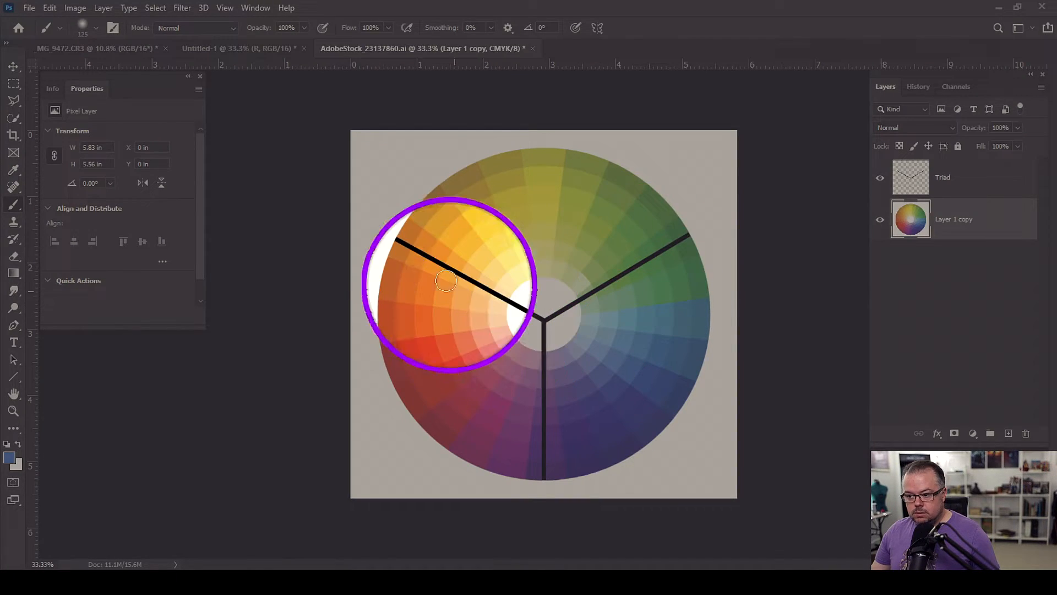
- Drag across the colour wheel canvas
{"action": "left_click_drag", "start_coordinate": [445, 282], "coordinate": [541, 424]}
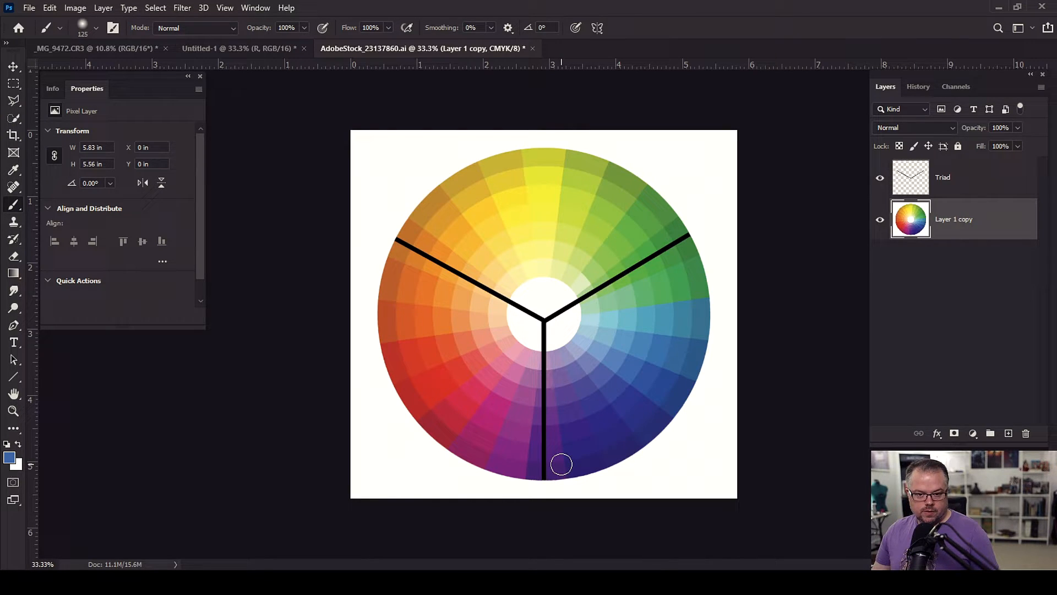
- Switch back to the _MG_9472.CR3 portrait document
{"action": "left_click", "coordinate": [94, 48]}
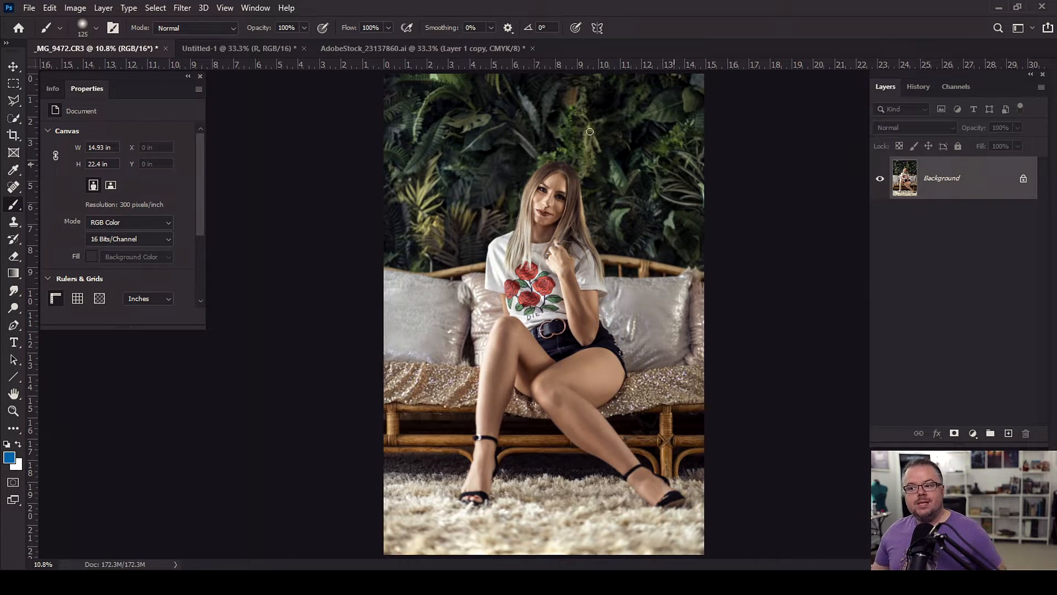
{"action": "mouse_move", "coordinate": [460, 192]}
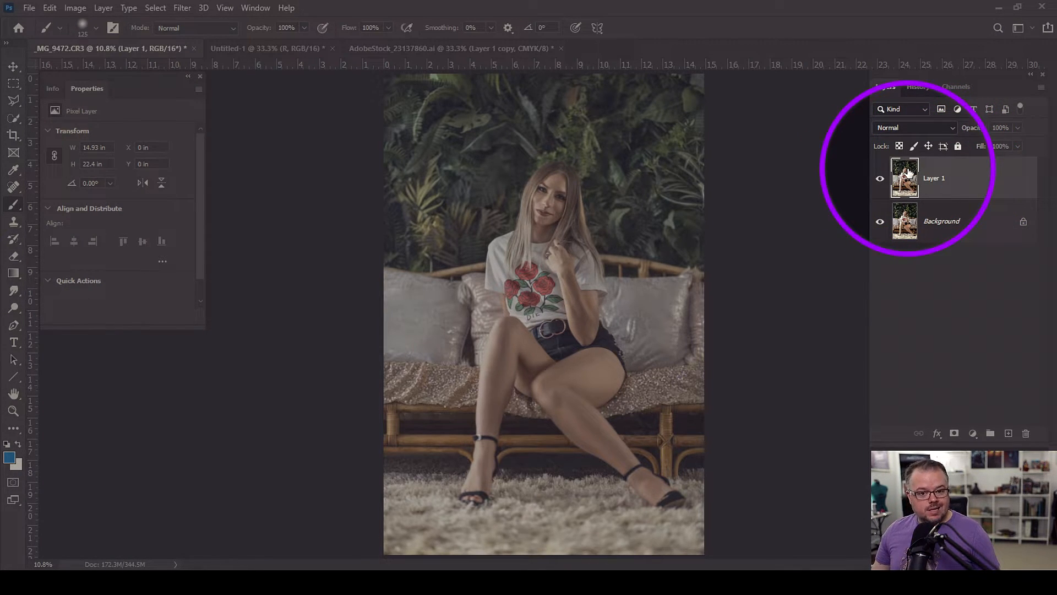
{"action": "mouse_move", "coordinate": [905, 177]}
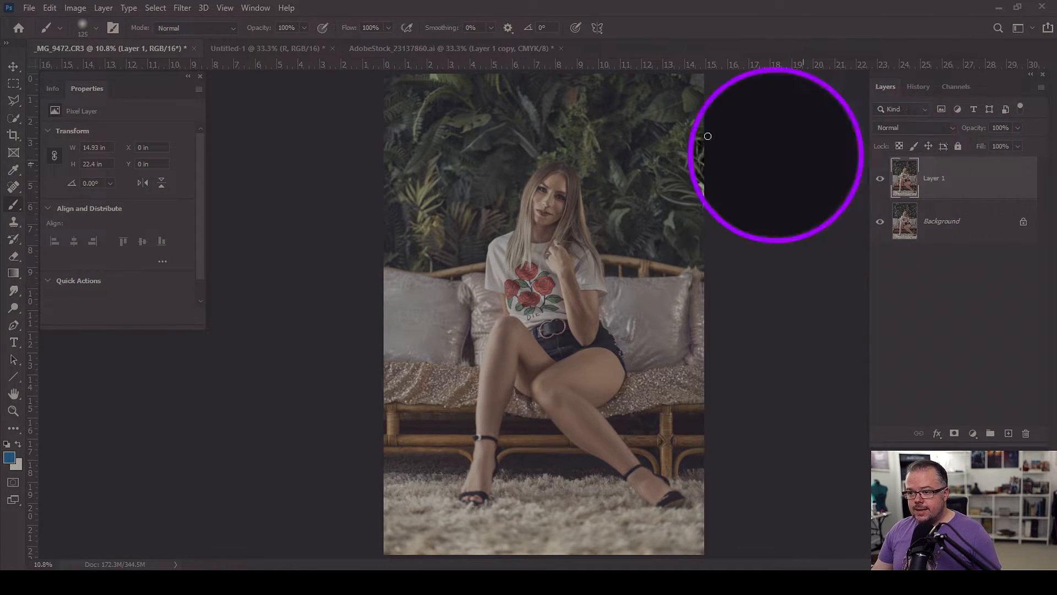
- Open Replace Color on Layer 1 and sample the dark green foliage with the eyedropper
{"action": "left_click", "coordinate": [75, 8]}
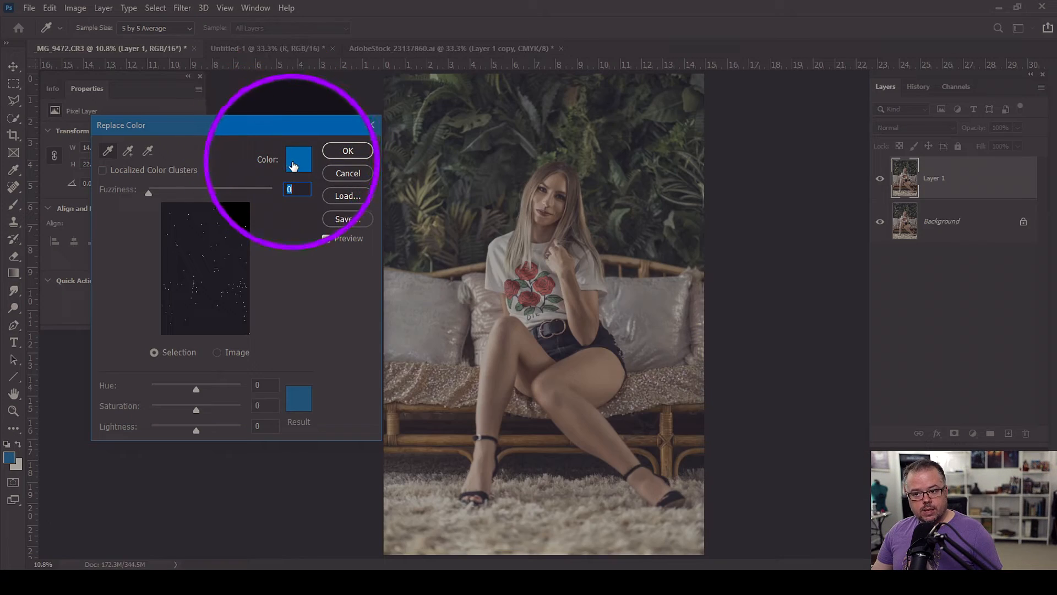
{"action": "left_click", "coordinate": [327, 238]}
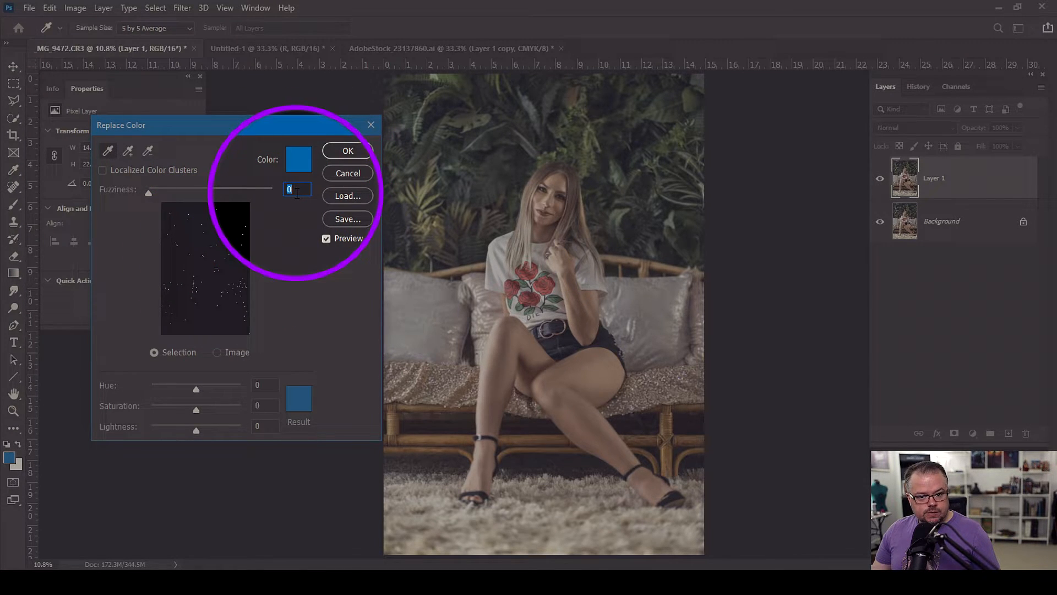
{"action": "left_click", "coordinate": [298, 397]}
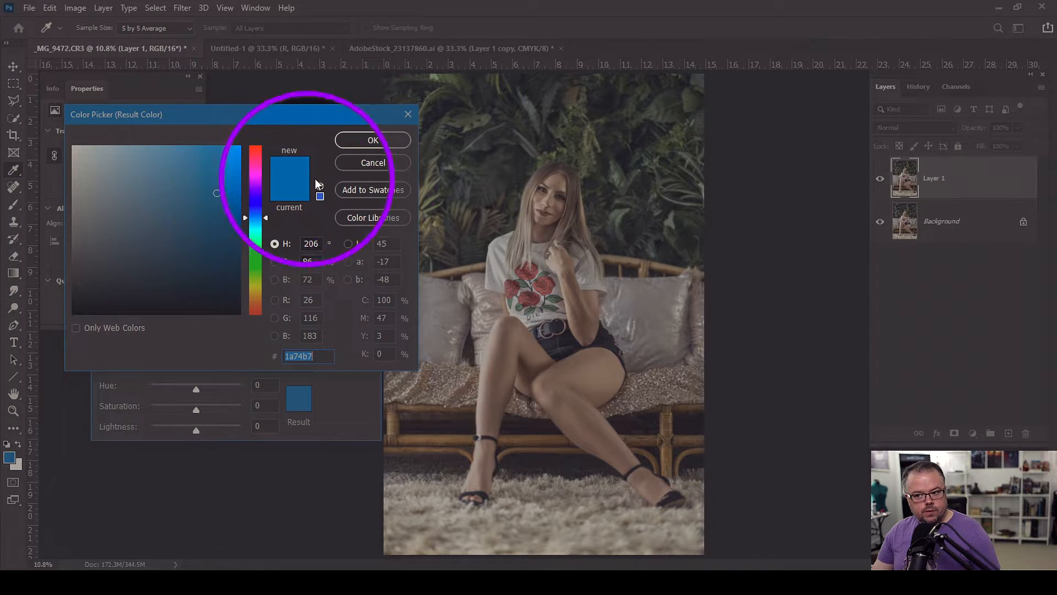
{"action": "left_click", "coordinate": [372, 141]}
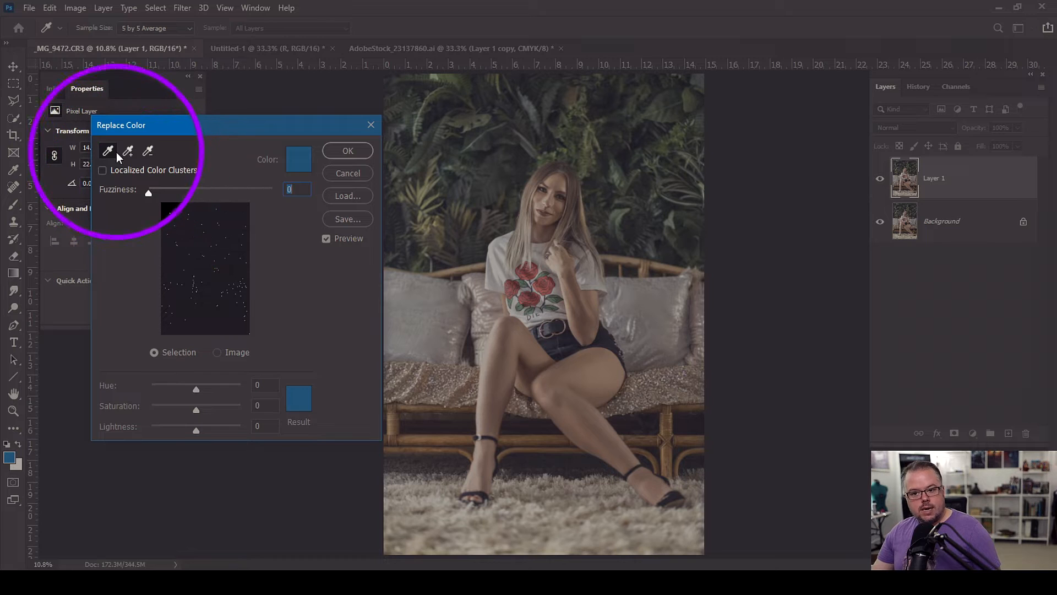
{"action": "left_click", "coordinate": [148, 151]}
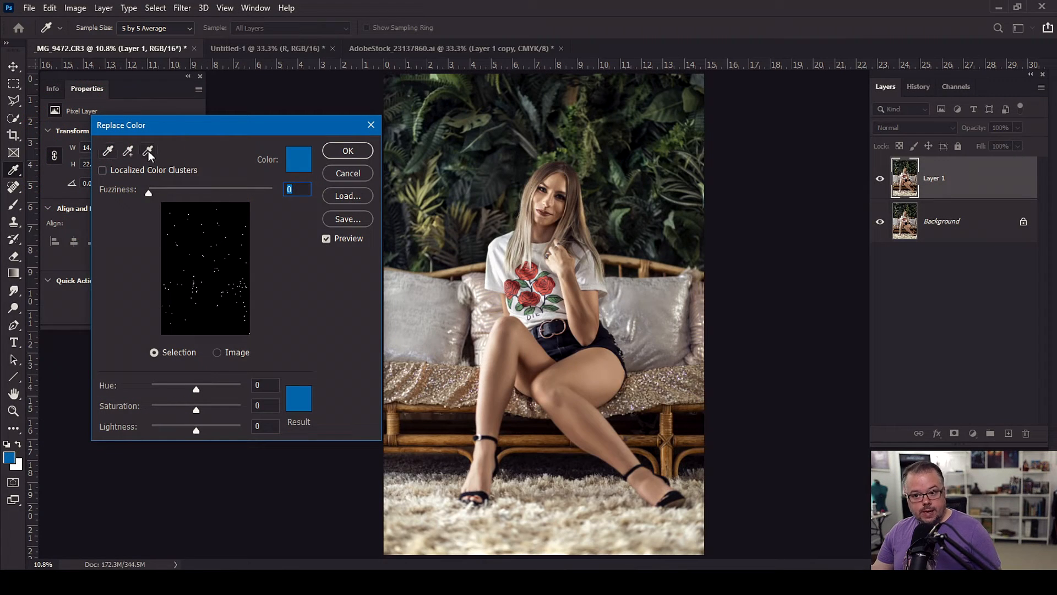
{"action": "left_click", "coordinate": [108, 151]}
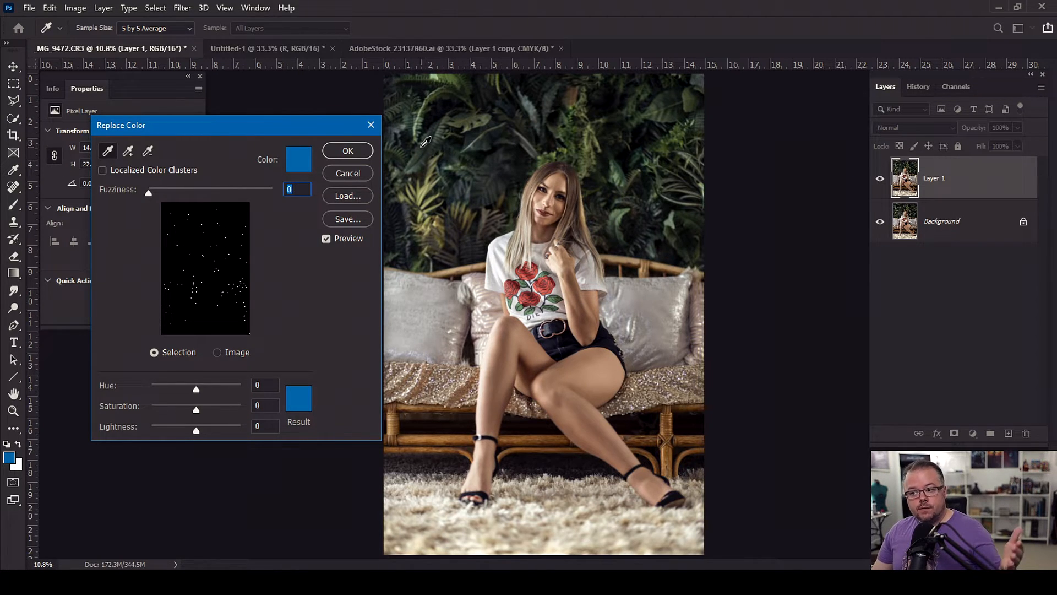
{"action": "mouse_move", "coordinate": [439, 152]}
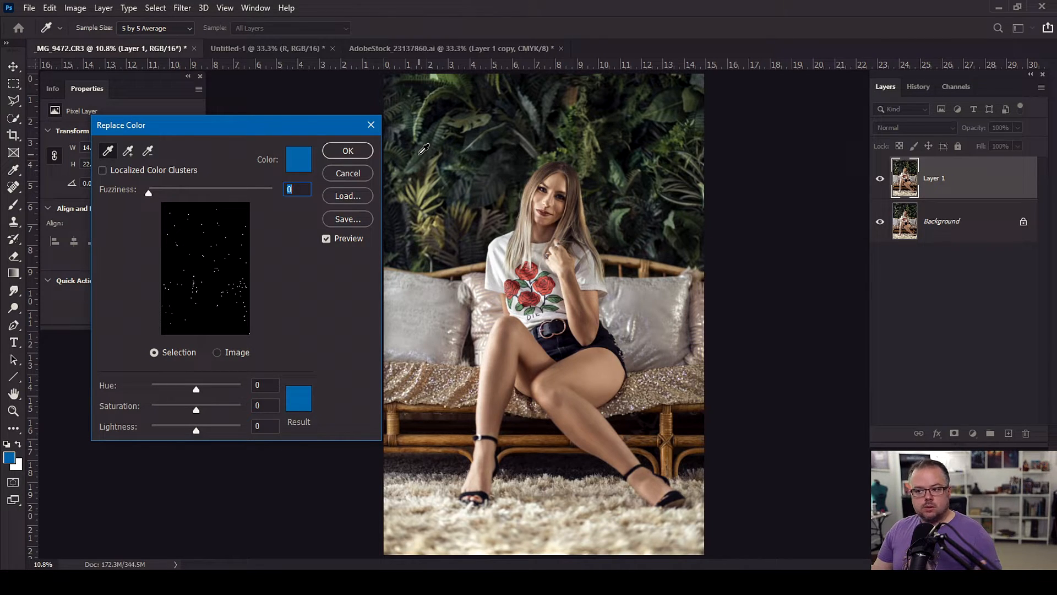
{"action": "mouse_move", "coordinate": [560, 149]}
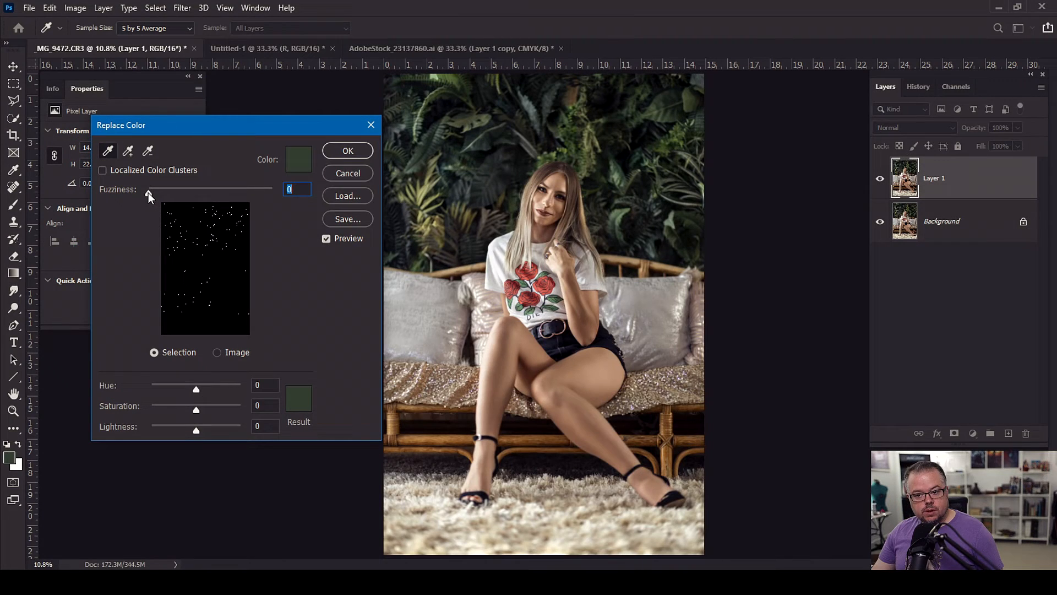
- Adjust the Fuzziness slider up and down to tune how much foliage is selected
{"action": "left_click_drag", "start_coordinate": [147, 194], "coordinate": [196, 193]}
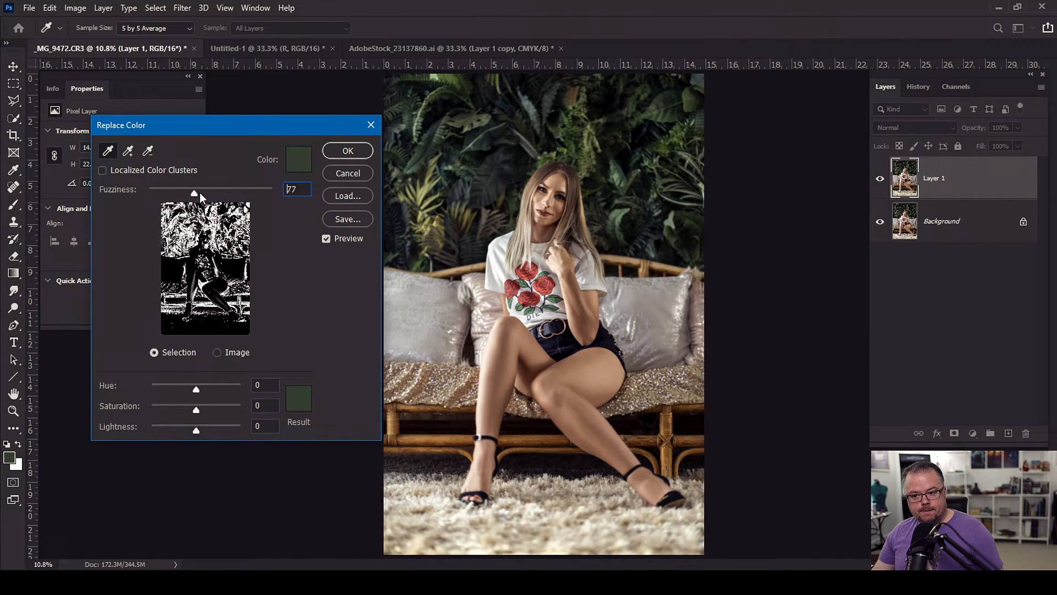
{"action": "left_click_drag", "start_coordinate": [195, 193], "coordinate": [224, 193]}
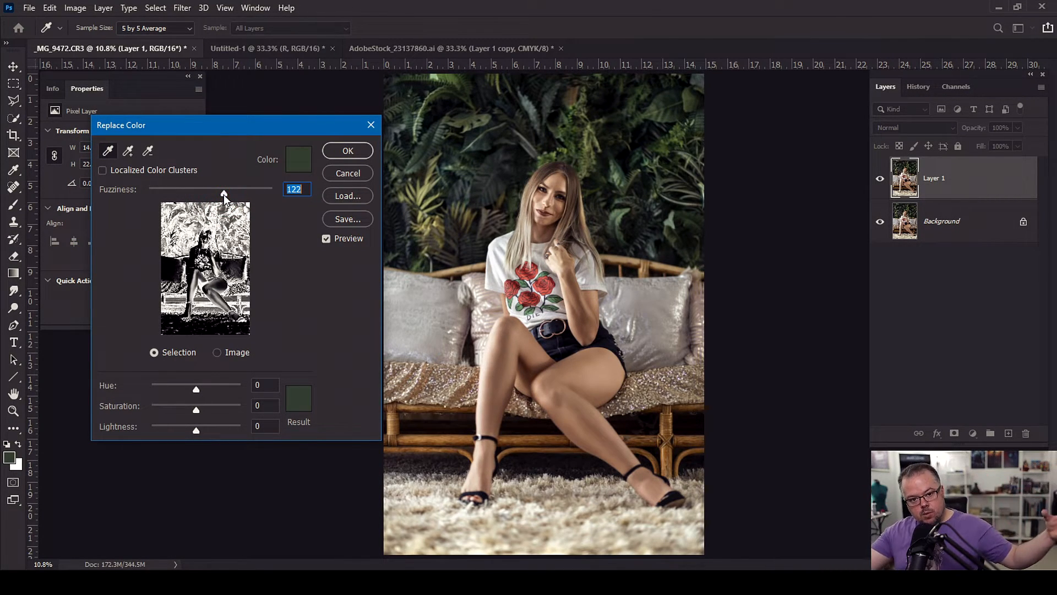
{"action": "mouse_move", "coordinate": [290, 165]}
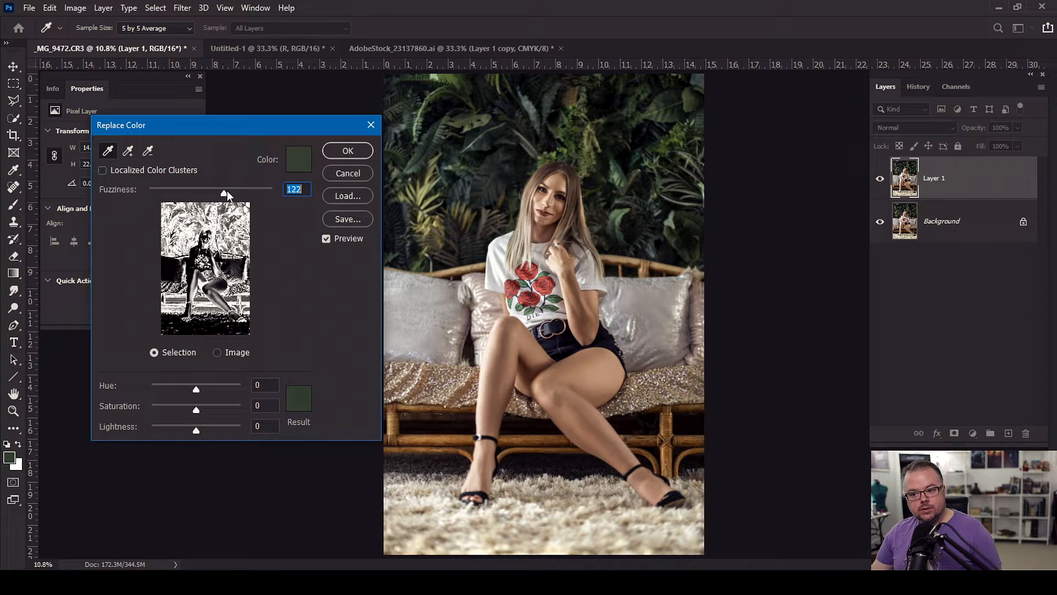
{"action": "left_click_drag", "start_coordinate": [226, 194], "coordinate": [216, 193]}
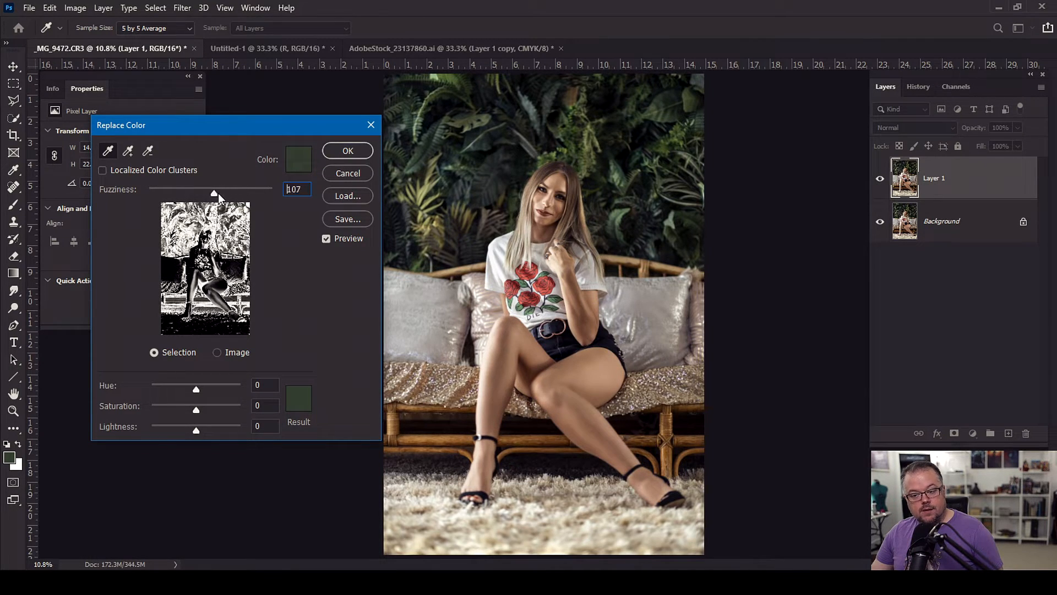
{"action": "left_click_drag", "start_coordinate": [217, 192], "coordinate": [244, 193]}
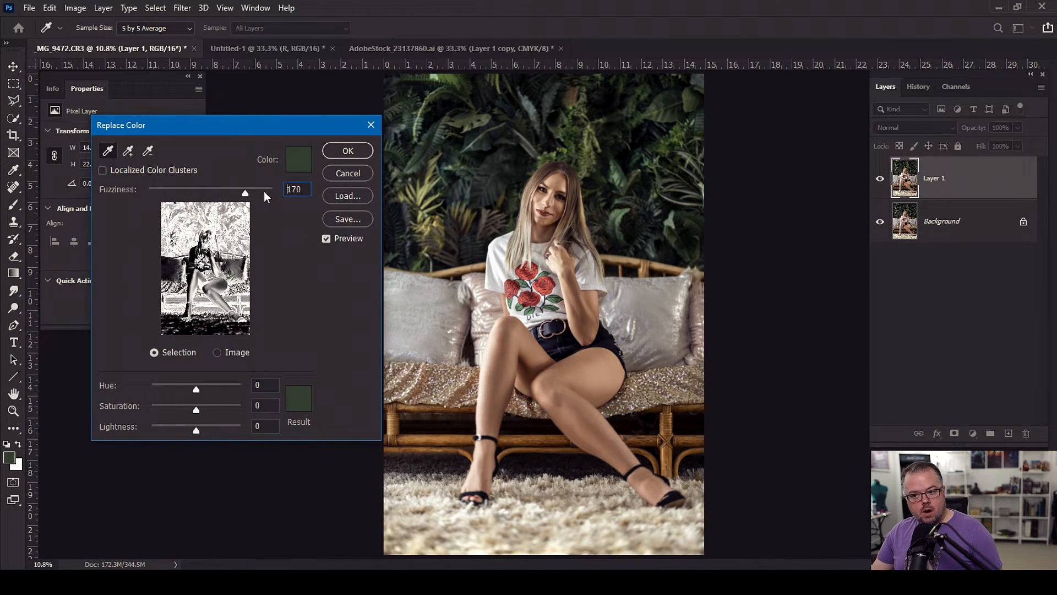
{"action": "left_click_drag", "start_coordinate": [245, 193], "coordinate": [193, 192]}
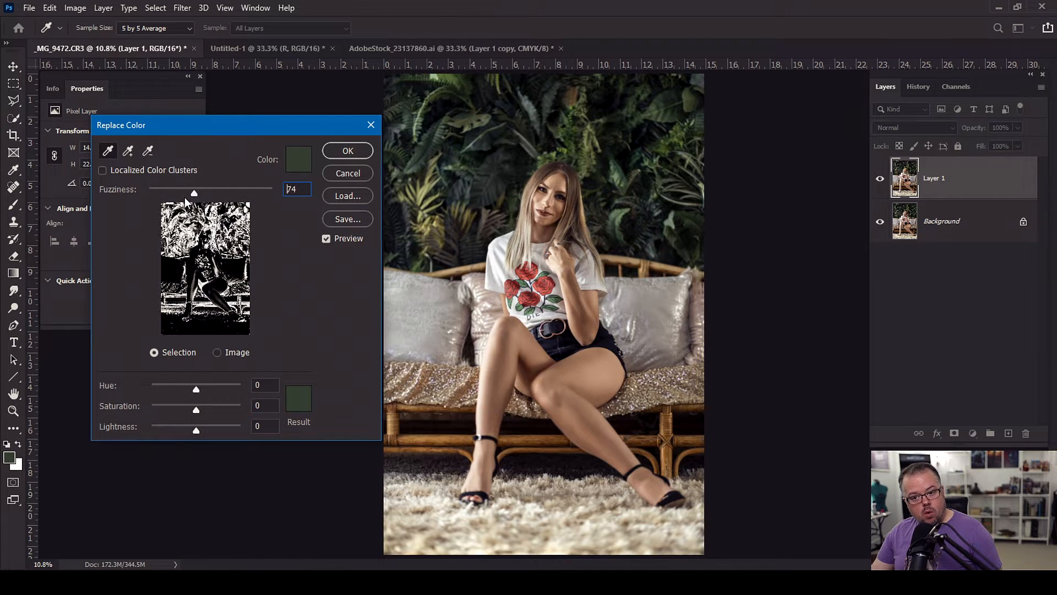
{"action": "left_click_drag", "start_coordinate": [194, 193], "coordinate": [148, 193]}
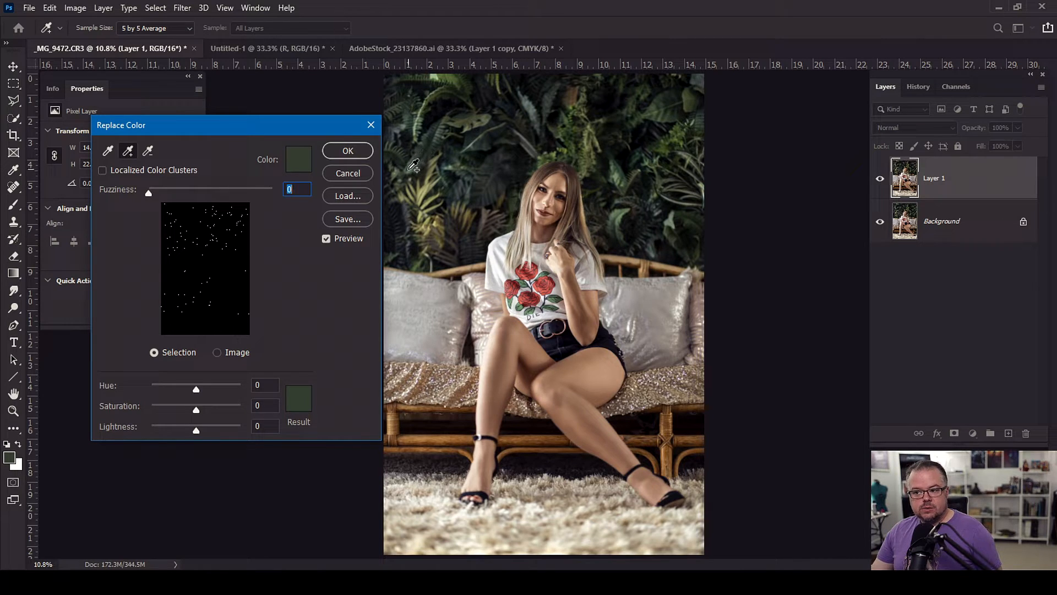
- Resample the plant wall leaves and widen Fuzziness to 72
{"action": "left_click", "coordinate": [432, 160]}
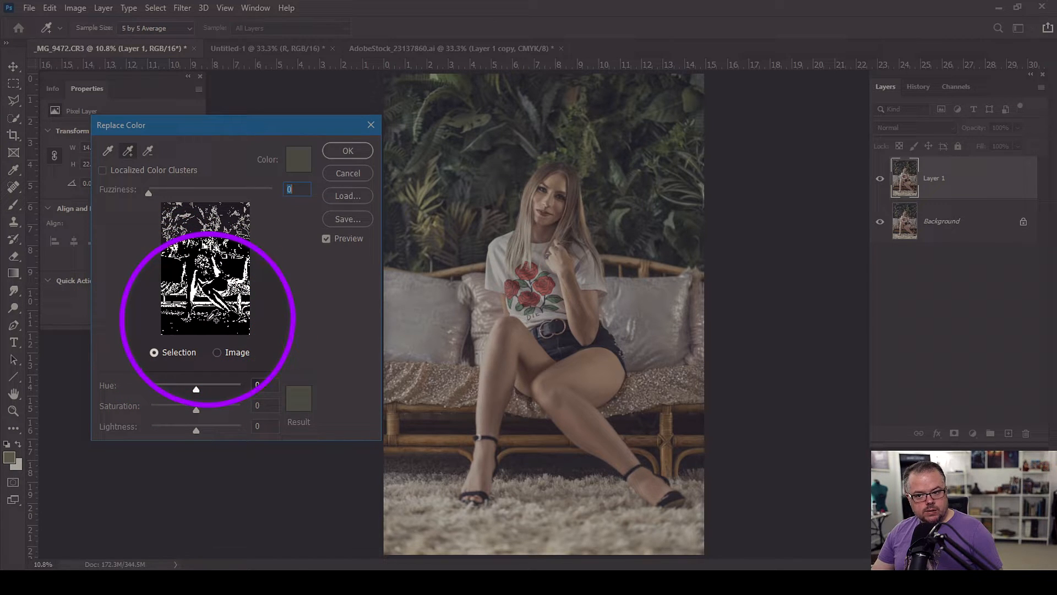
{"action": "left_click", "coordinate": [127, 151]}
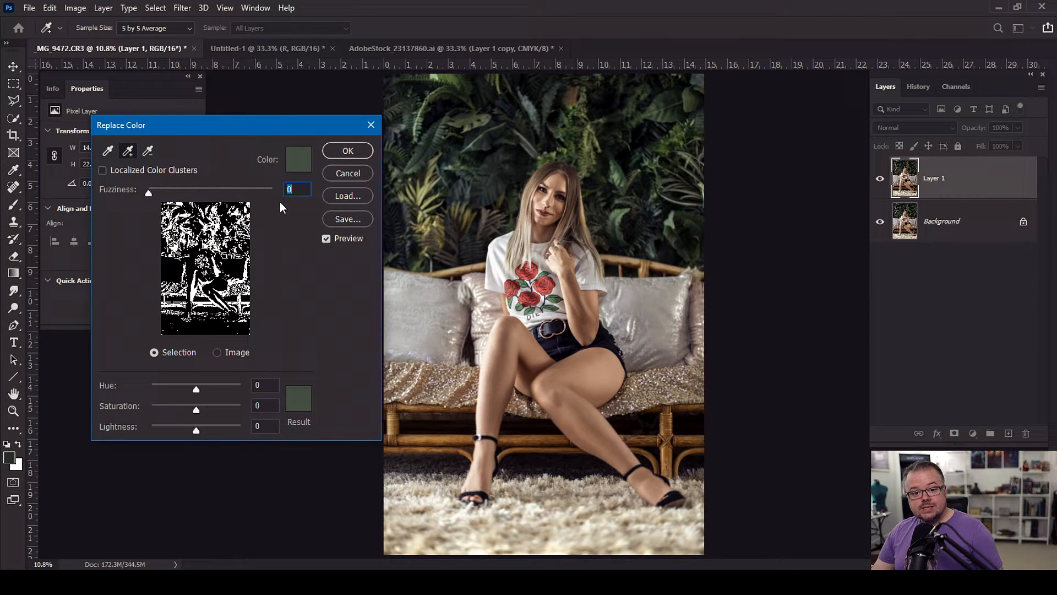
{"action": "left_click_drag", "start_coordinate": [148, 193], "coordinate": [171, 193]}
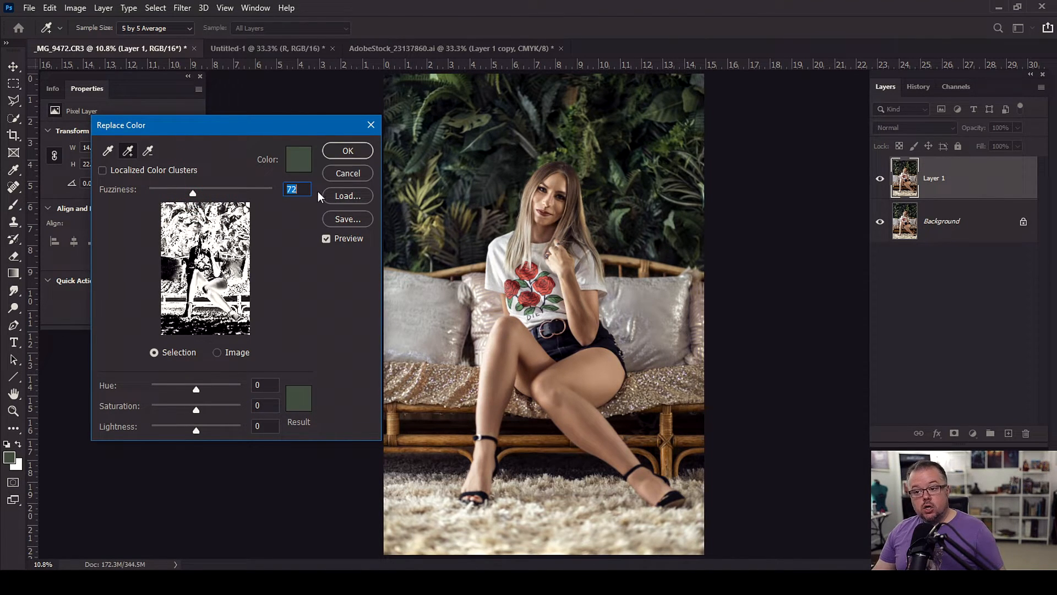
{"action": "mouse_move", "coordinate": [299, 160]}
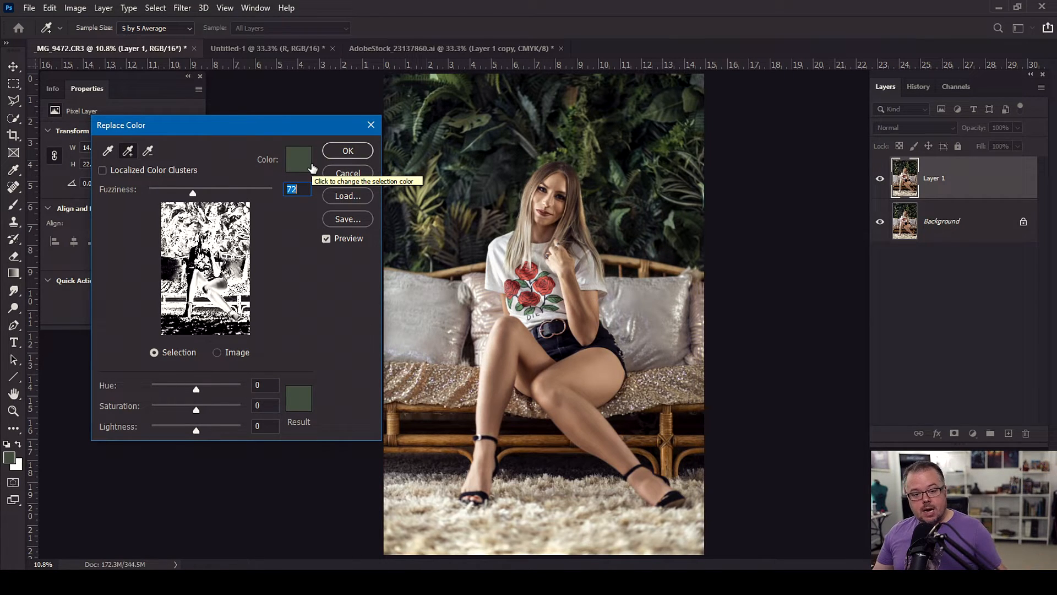
{"action": "mouse_move", "coordinate": [215, 195]}
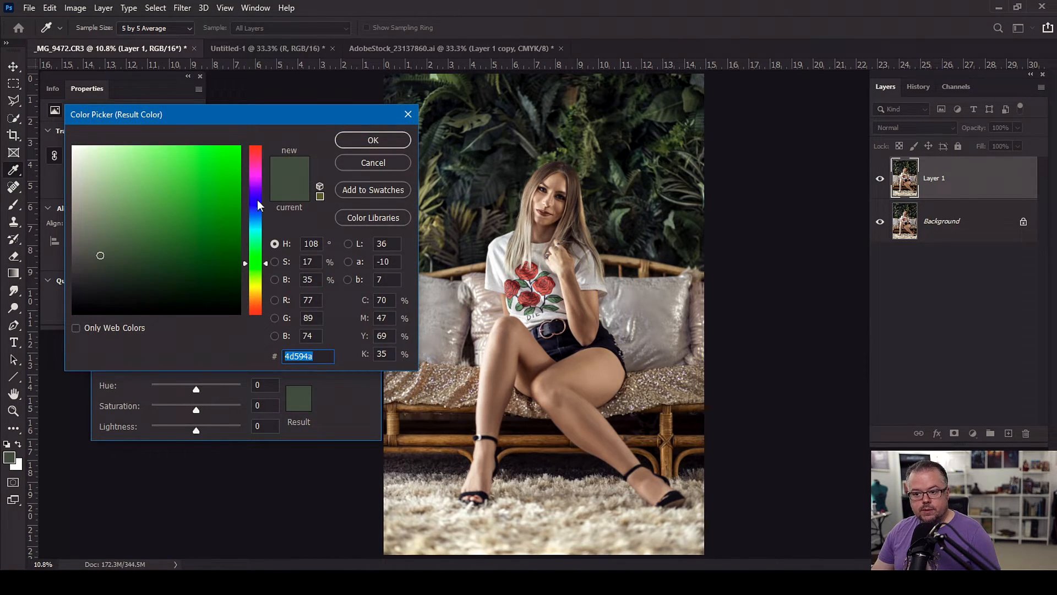
- Shift the replacement colour to purple (Hue +161, Saturation +41, Lightness +5) and confirm it
{"action": "left_click_drag", "start_coordinate": [255, 206], "coordinate": [255, 182]}
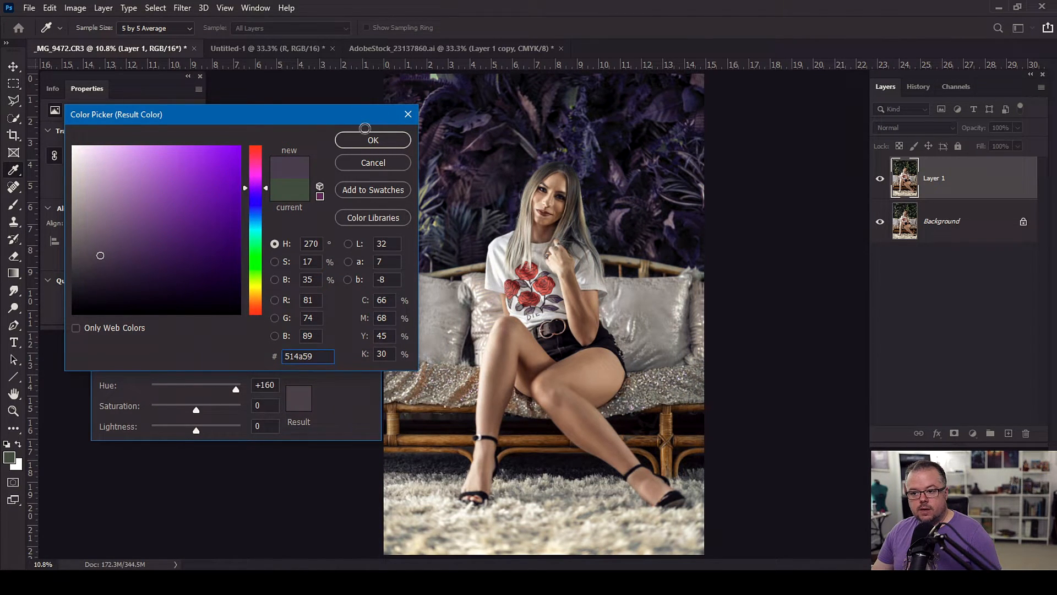
{"action": "left_click", "coordinate": [373, 141]}
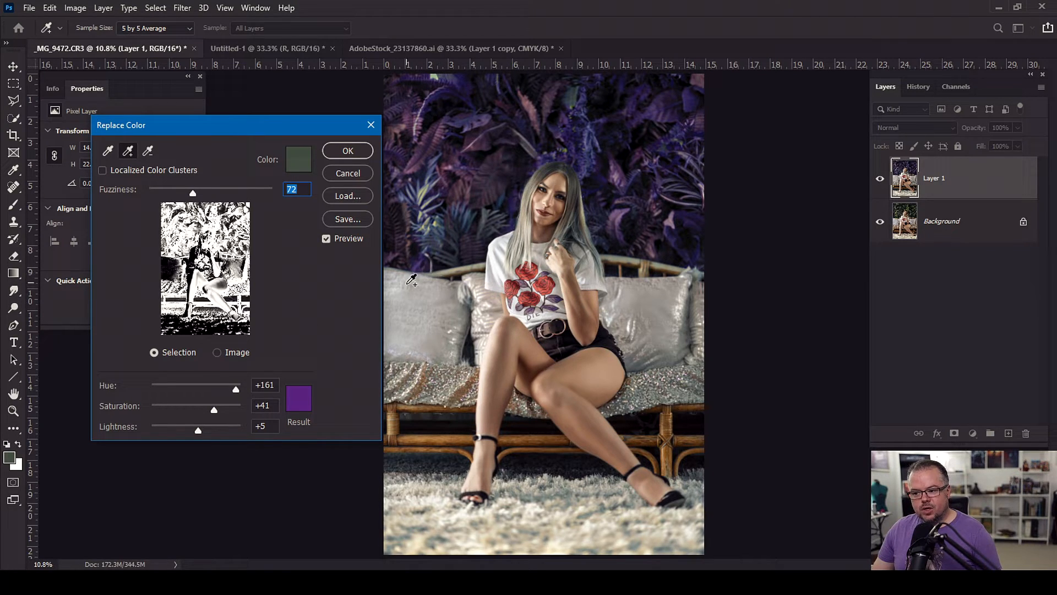
{"action": "mouse_move", "coordinate": [590, 430]}
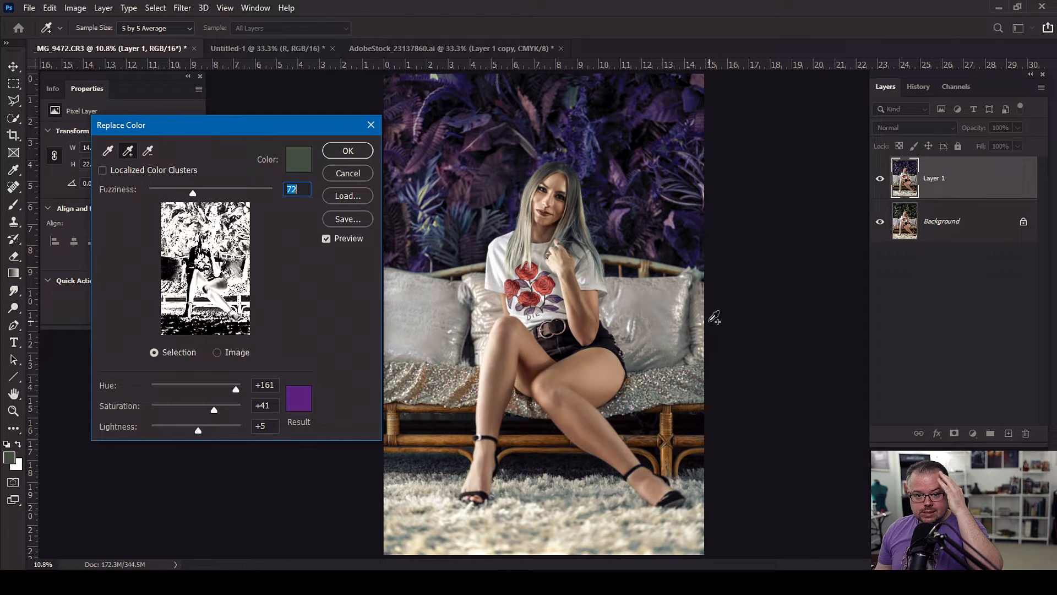
{"action": "mouse_move", "coordinate": [444, 119]}
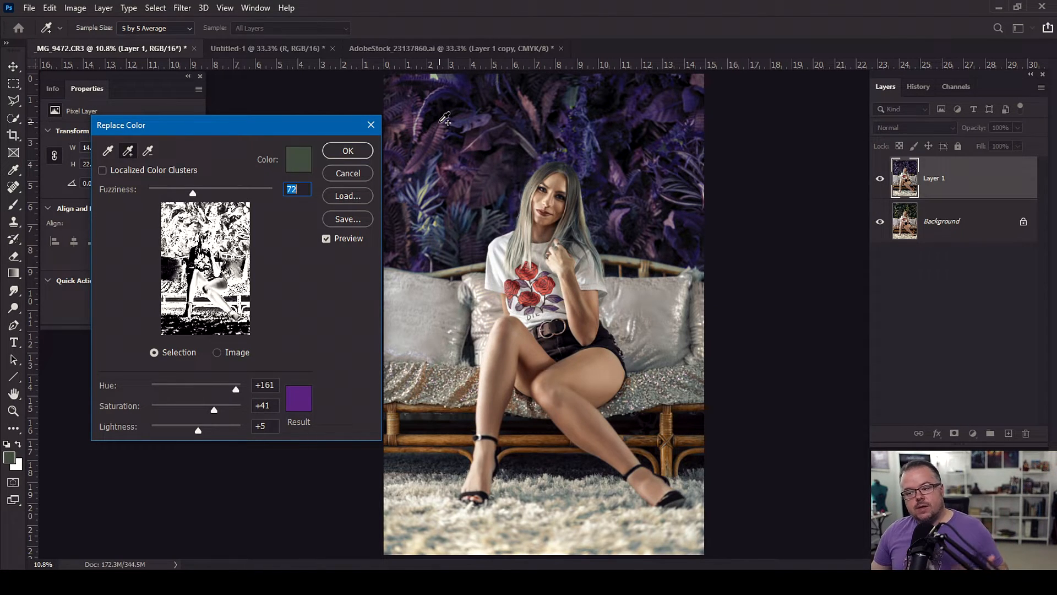
{"action": "mouse_move", "coordinate": [448, 139]}
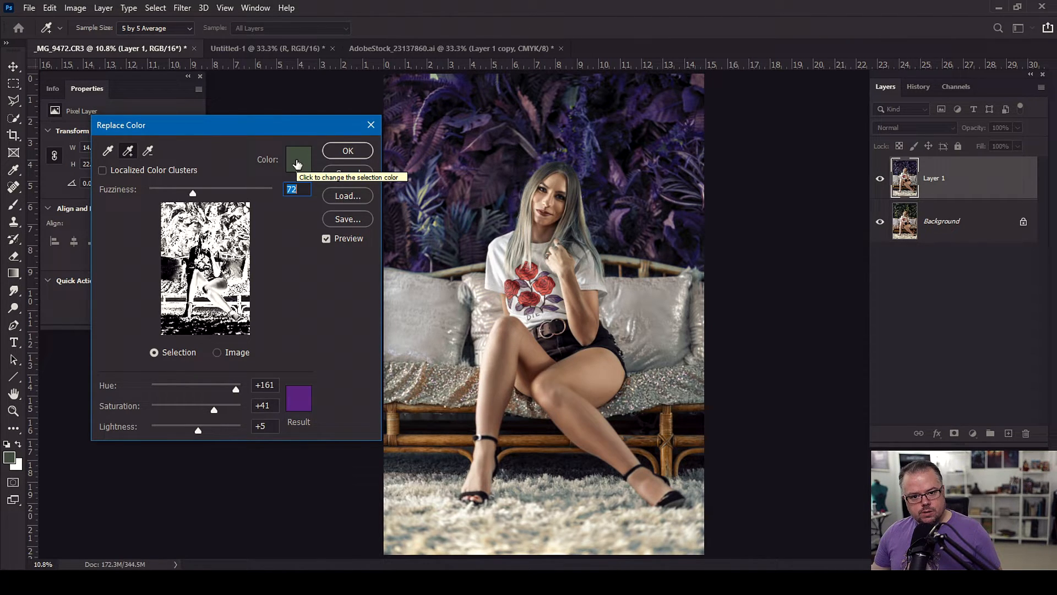
- Widen Fuzziness up to 185, until the woman also turns teal
{"action": "left_click_drag", "start_coordinate": [192, 193], "coordinate": [219, 193]}
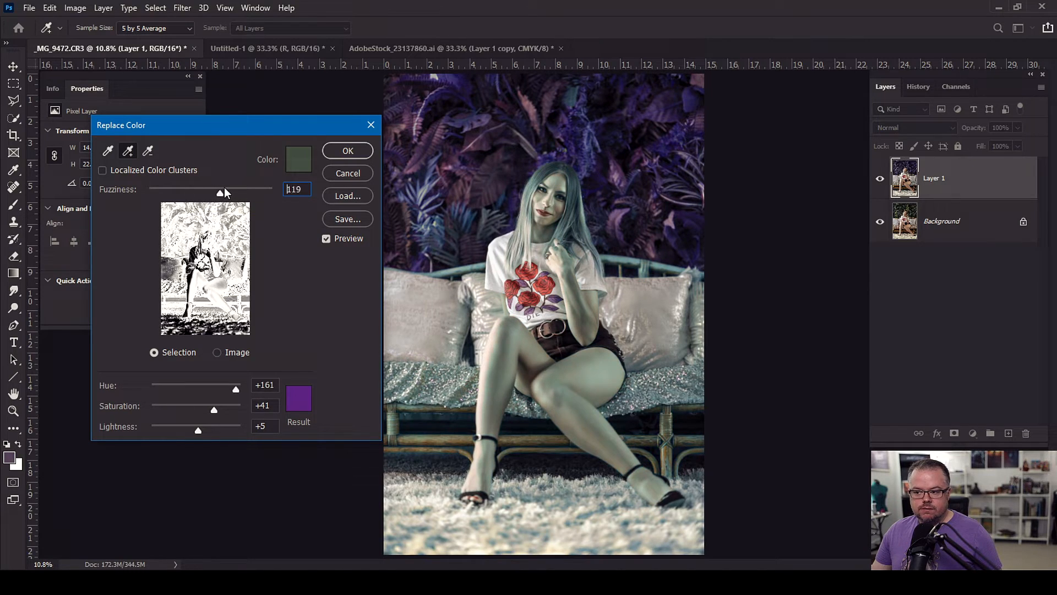
{"action": "left_click_drag", "start_coordinate": [219, 193], "coordinate": [231, 193]}
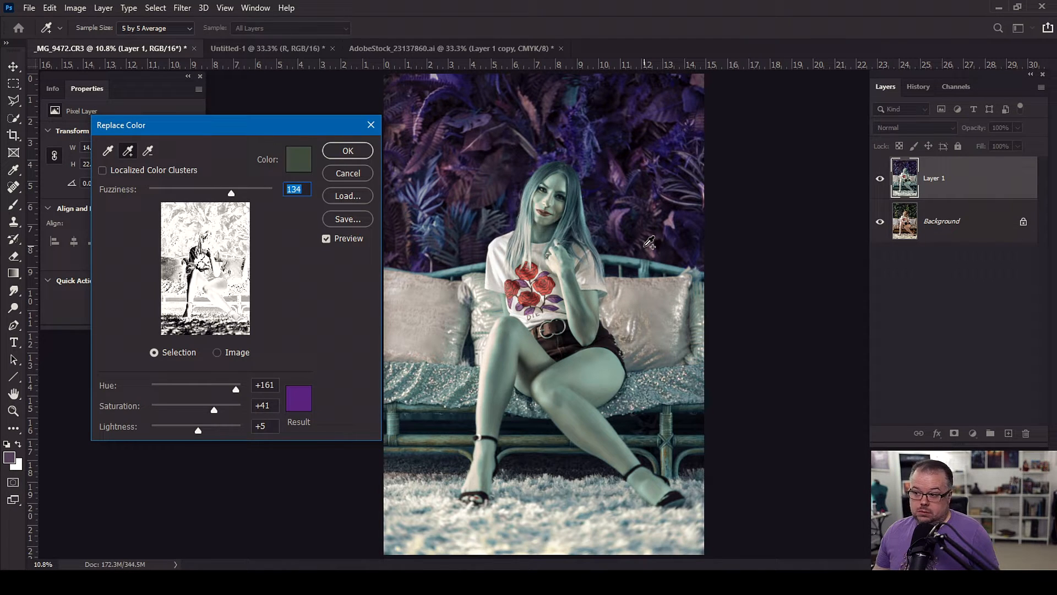
{"action": "mouse_move", "coordinate": [465, 183]}
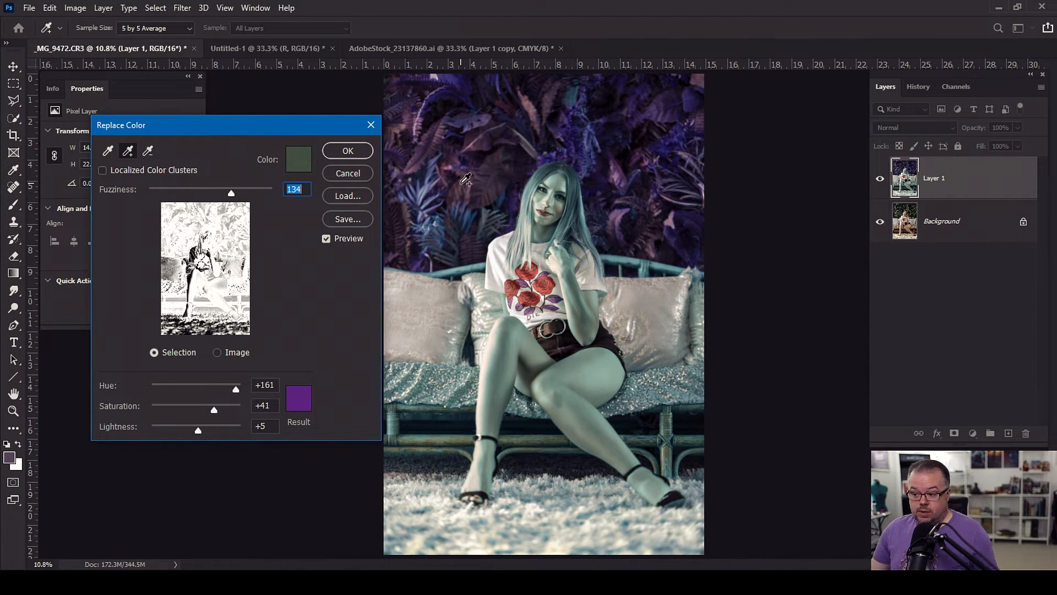
{"action": "mouse_move", "coordinate": [231, 196]}
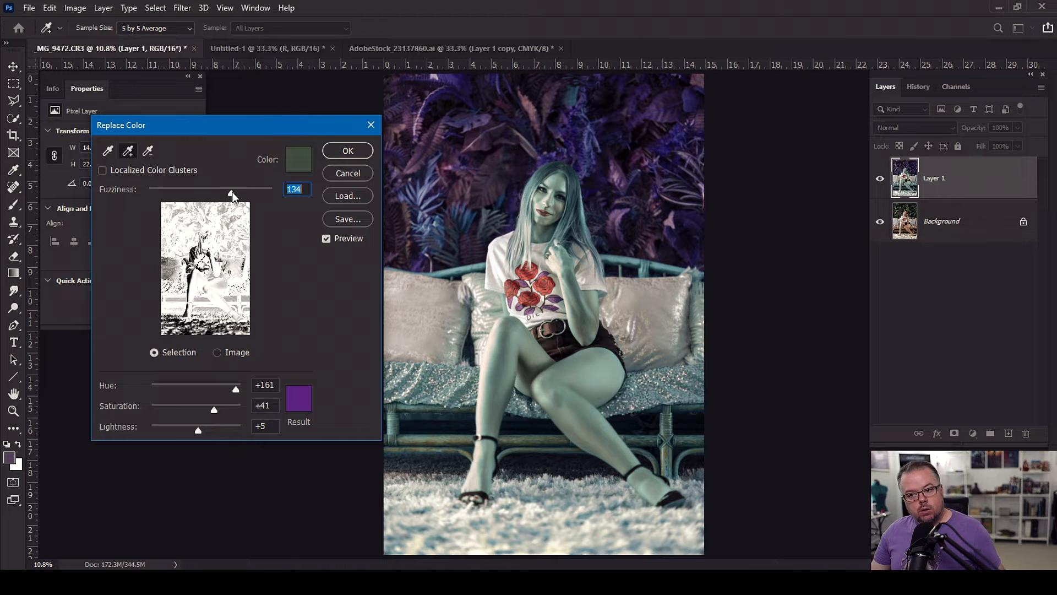
{"action": "left_click_drag", "start_coordinate": [234, 193], "coordinate": [263, 193]}
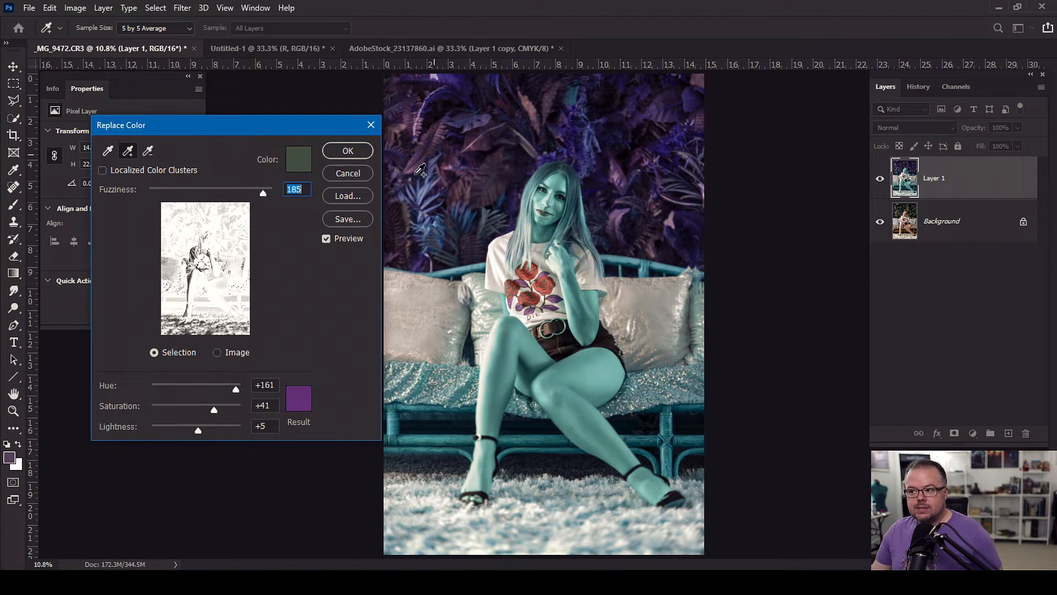
- Drop Fuzziness to 0, then raise it again and settle at 75
{"action": "left_click_drag", "start_coordinate": [263, 193], "coordinate": [201, 193]}
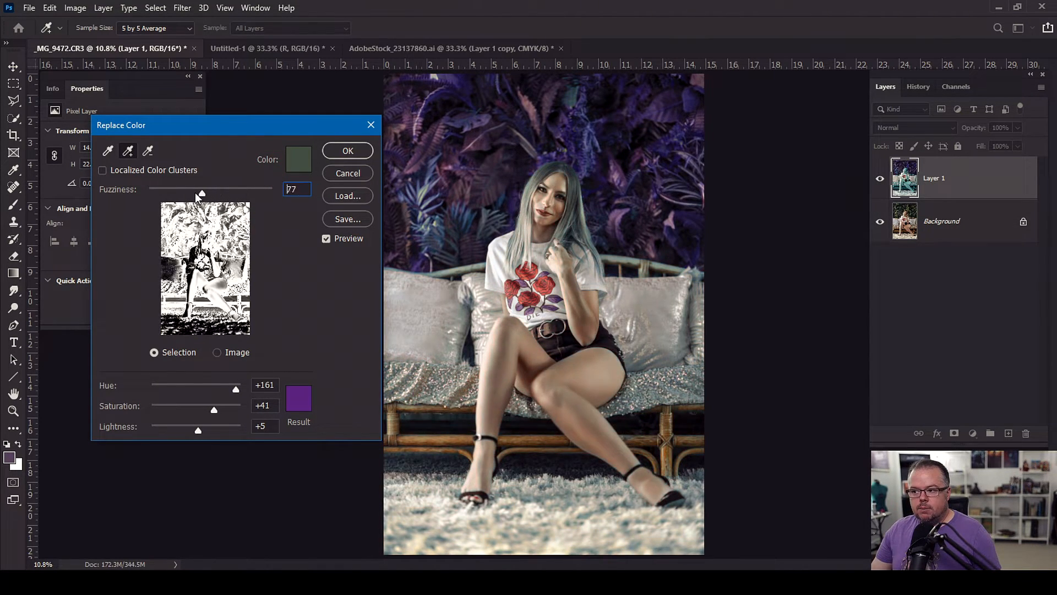
{"action": "left_click_drag", "start_coordinate": [201, 193], "coordinate": [148, 194]}
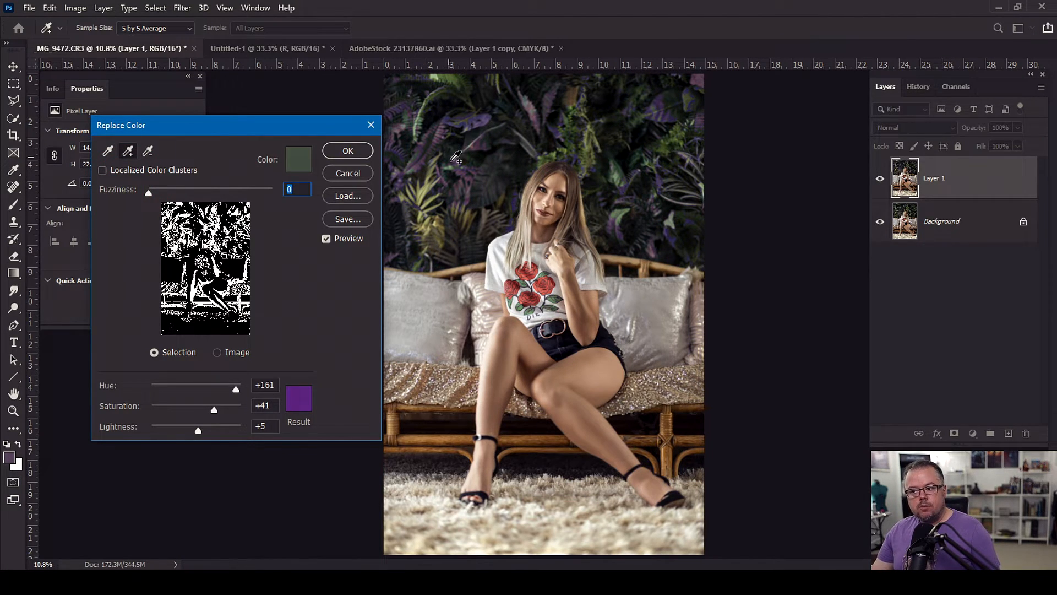
{"action": "mouse_move", "coordinate": [624, 162]}
{"action": "type", "text": "40"}
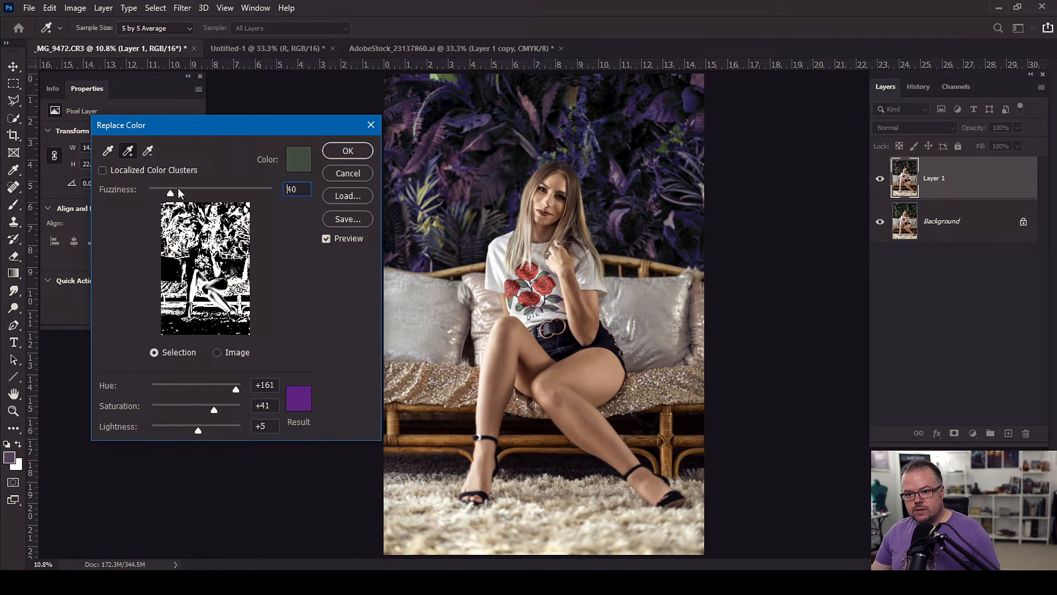
{"action": "left_click_drag", "start_coordinate": [170, 193], "coordinate": [198, 193]}
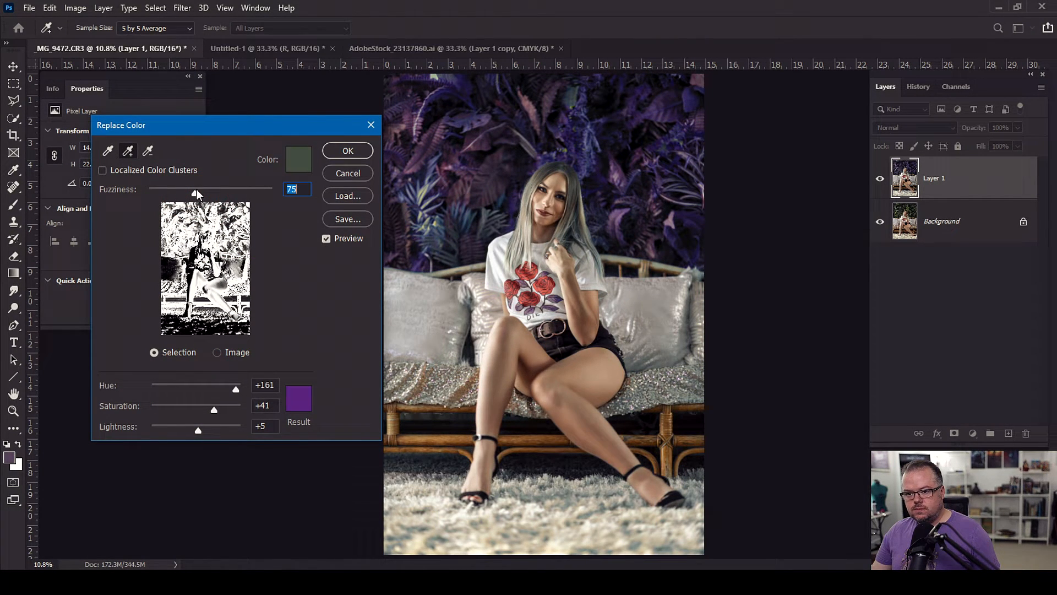
{"action": "left_click_drag", "start_coordinate": [195, 193], "coordinate": [199, 193]}
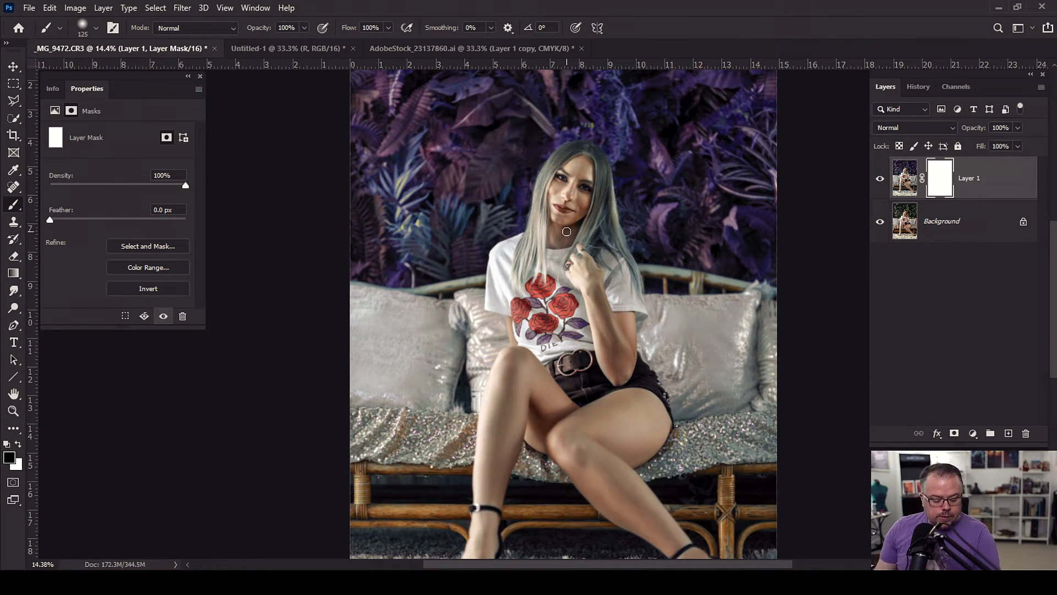
{"action": "mouse_move", "coordinate": [594, 184]}
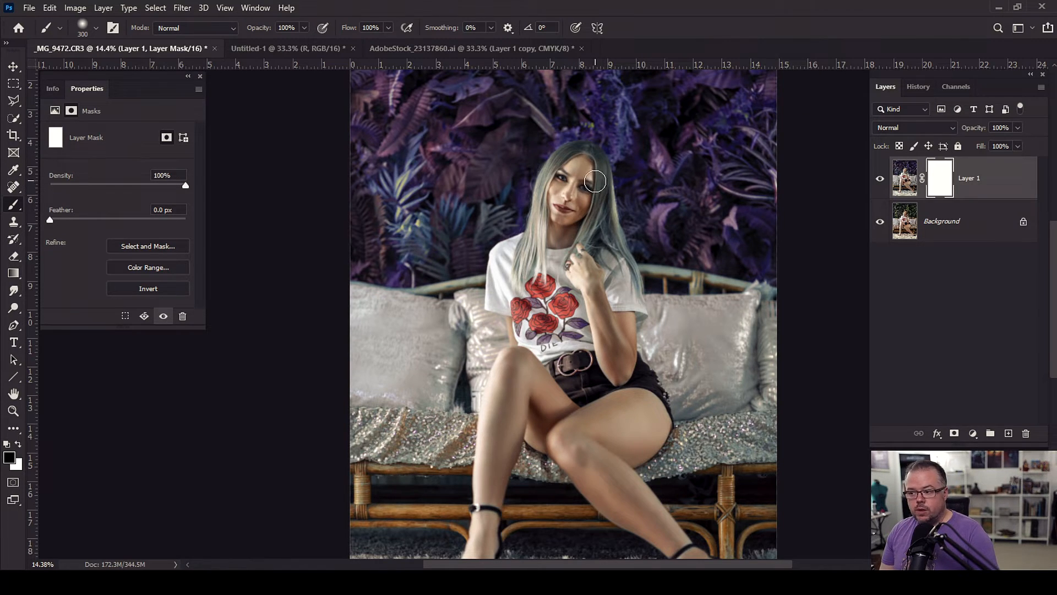
{"action": "mouse_move", "coordinate": [575, 191]}
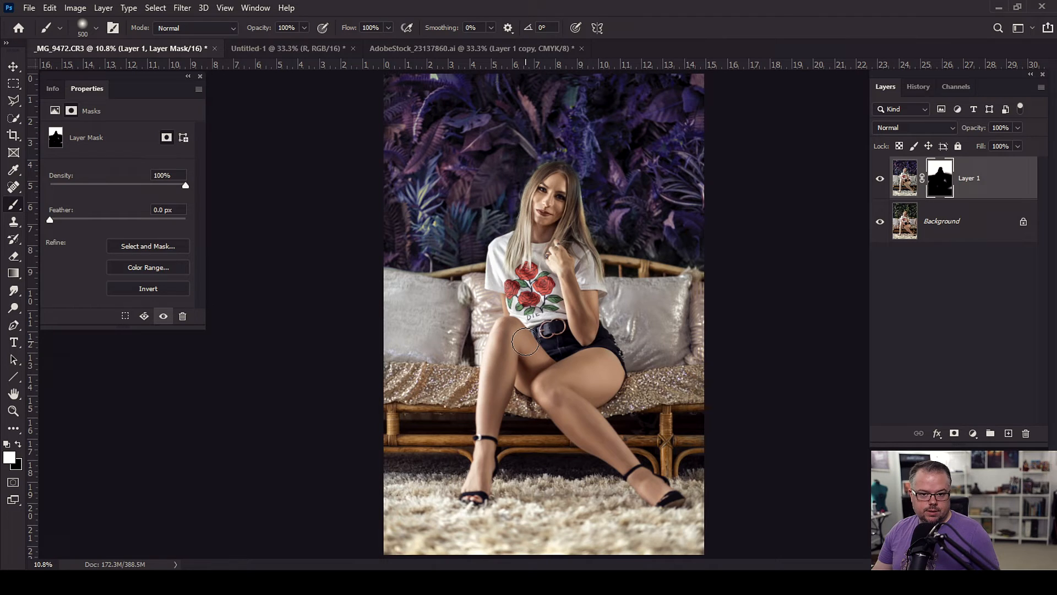
{"action": "mouse_move", "coordinate": [604, 268]}
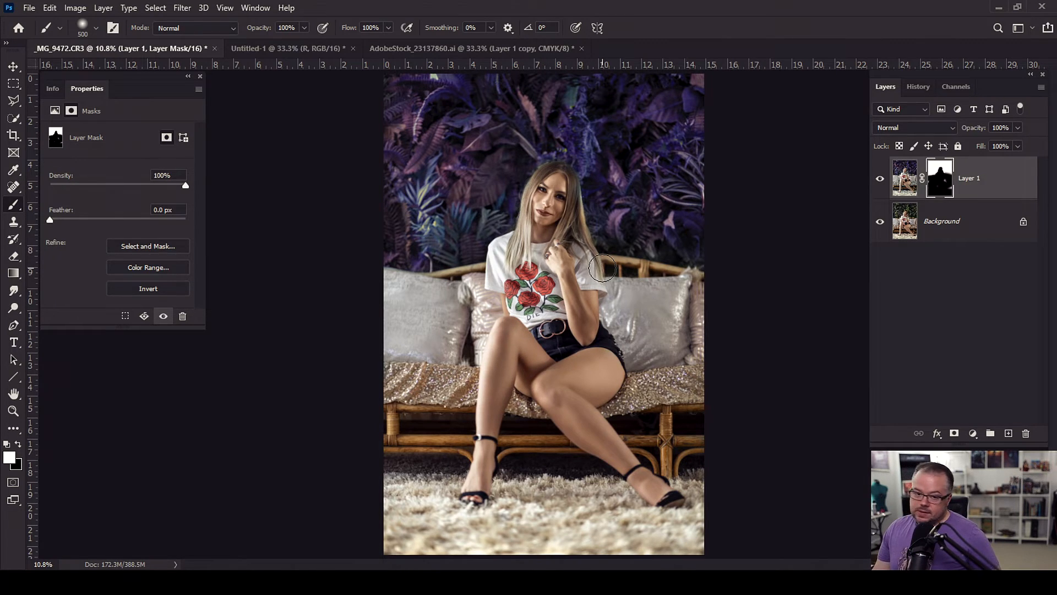